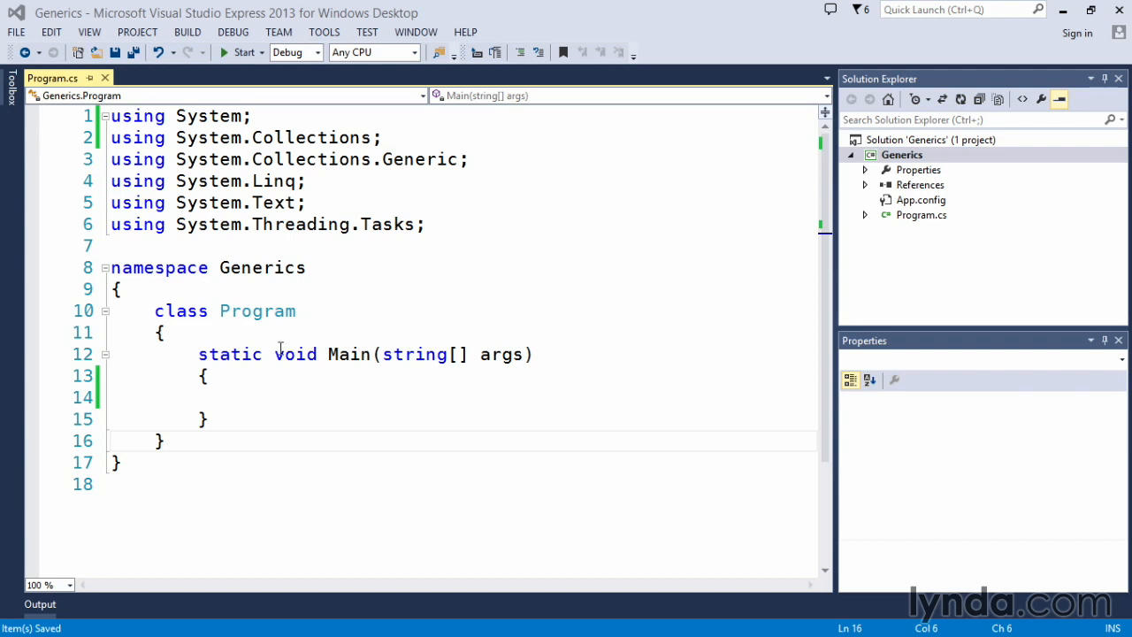
mouse_move(387, 133)
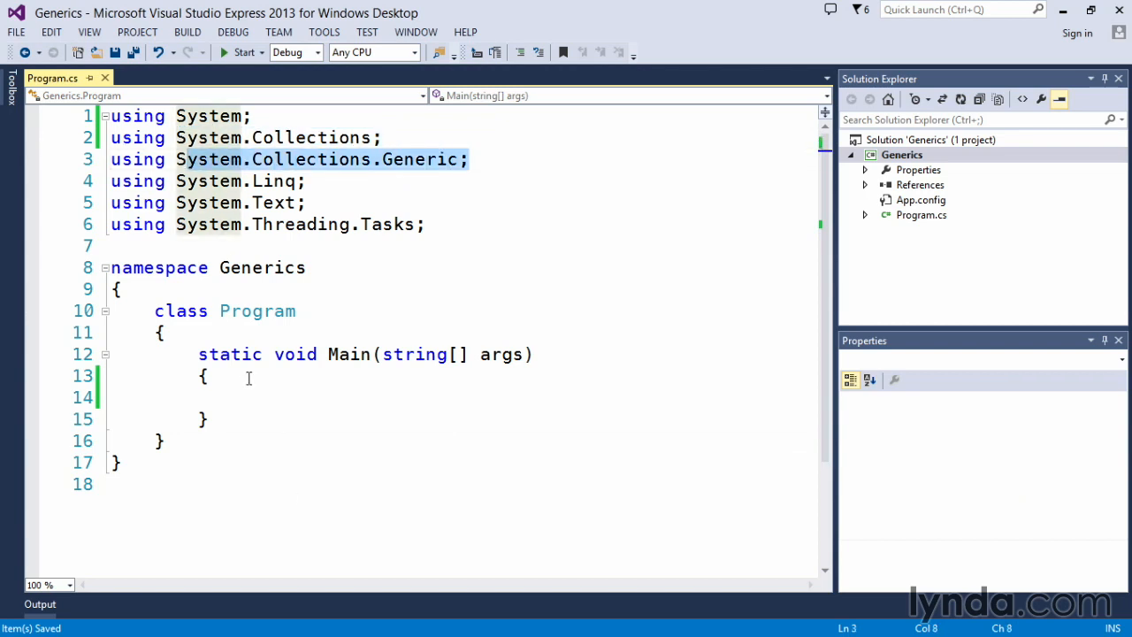
Begin a Stack declaration inside Main's empty body
left_click(239, 396)
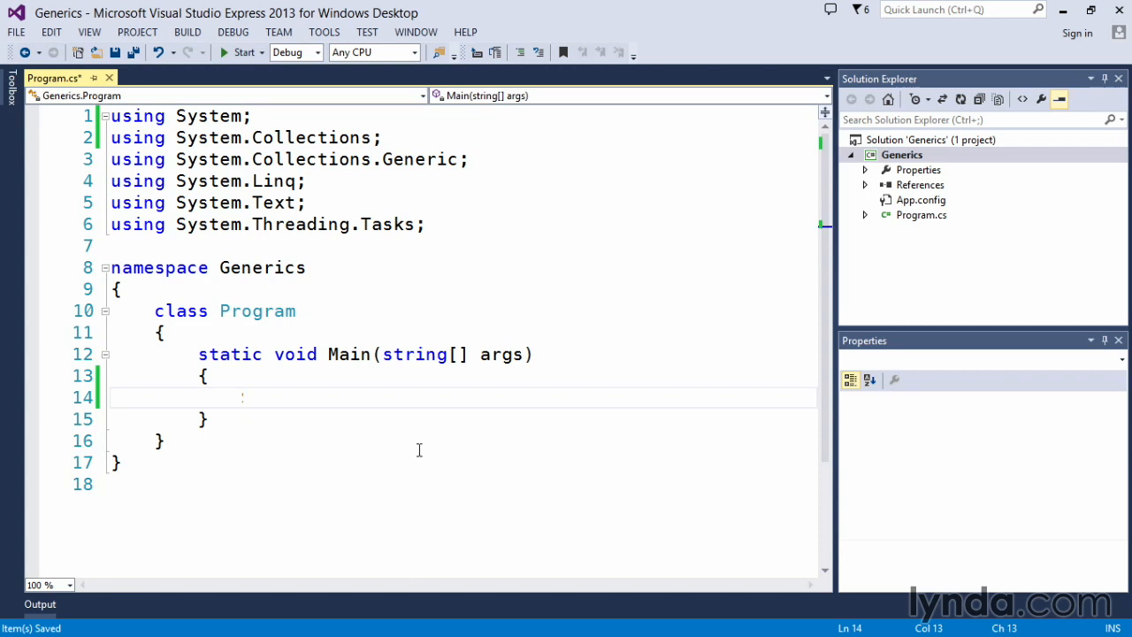
type("Stack myS")
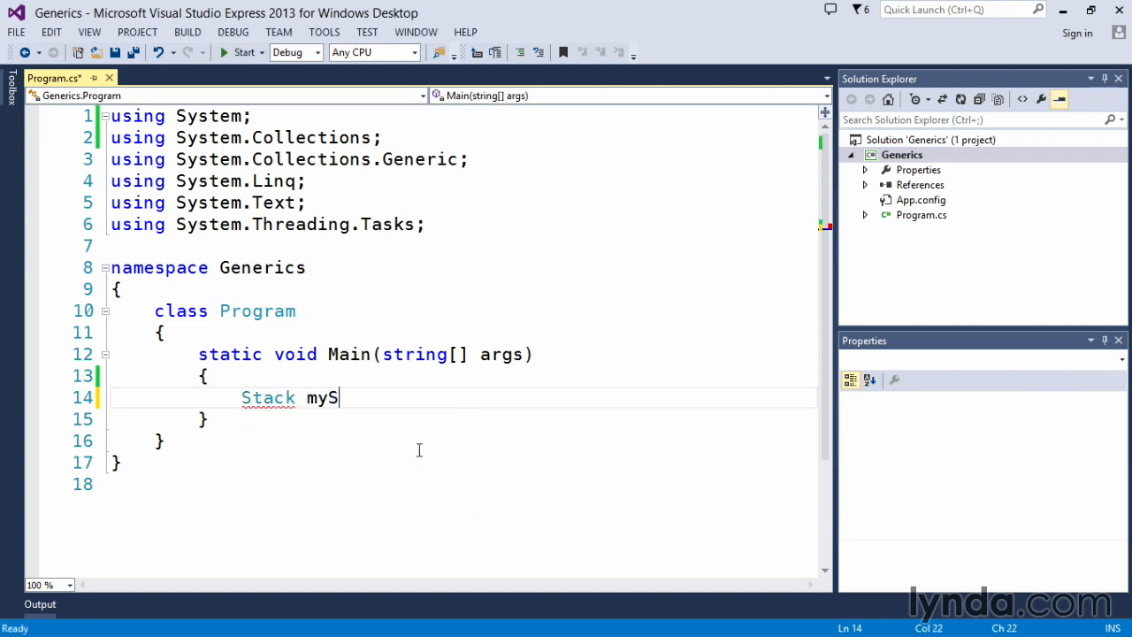
Complete the statement 'Stack myStack = new Stack();'
type("tack =")
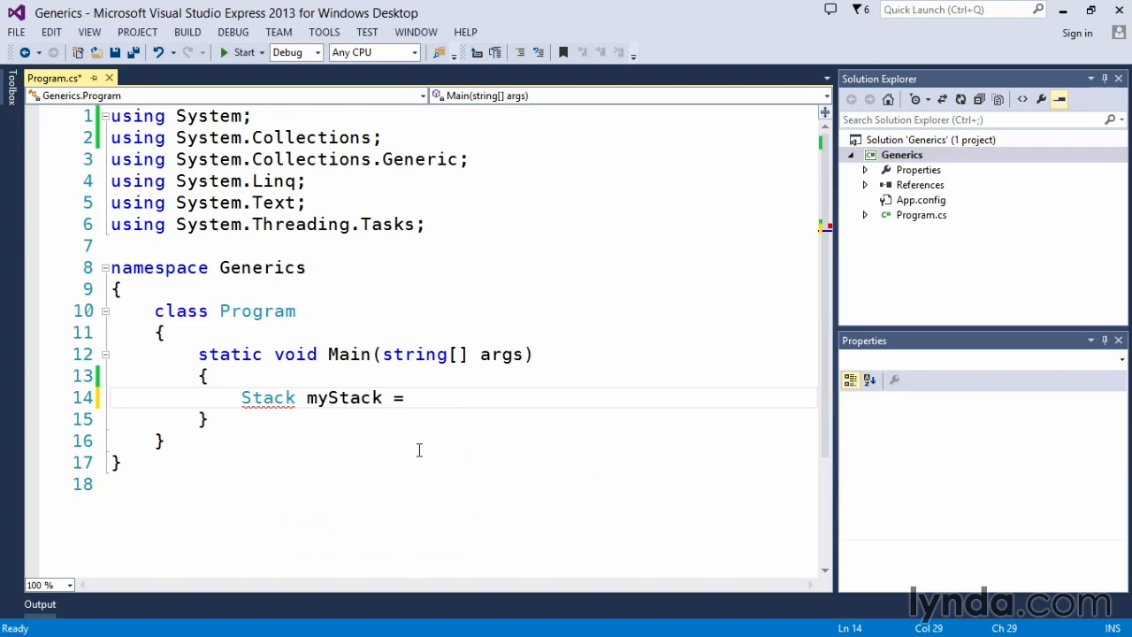
type("new Stack()")
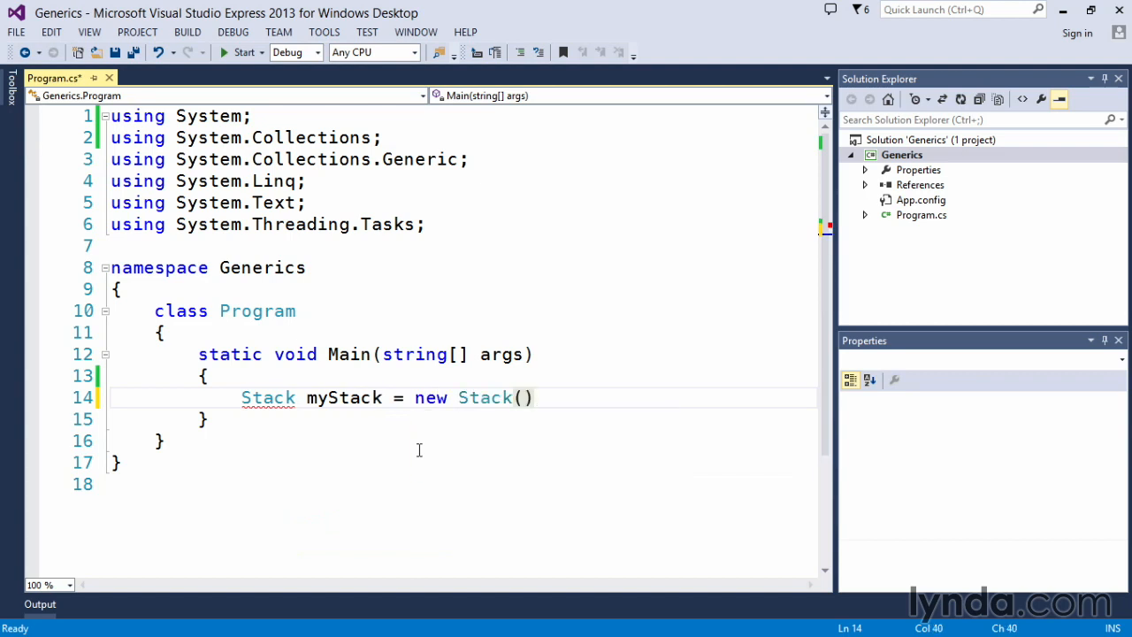
type(";")
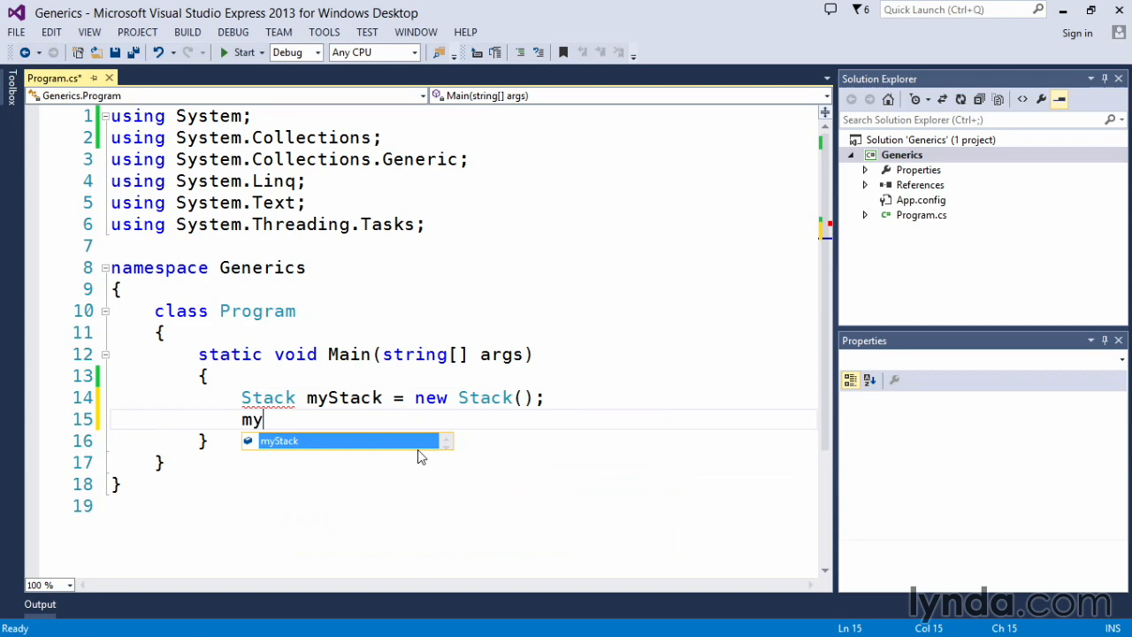
Add 'myStack.Push("a string");' to push a string onto the non-generic stack
type("Stack.")
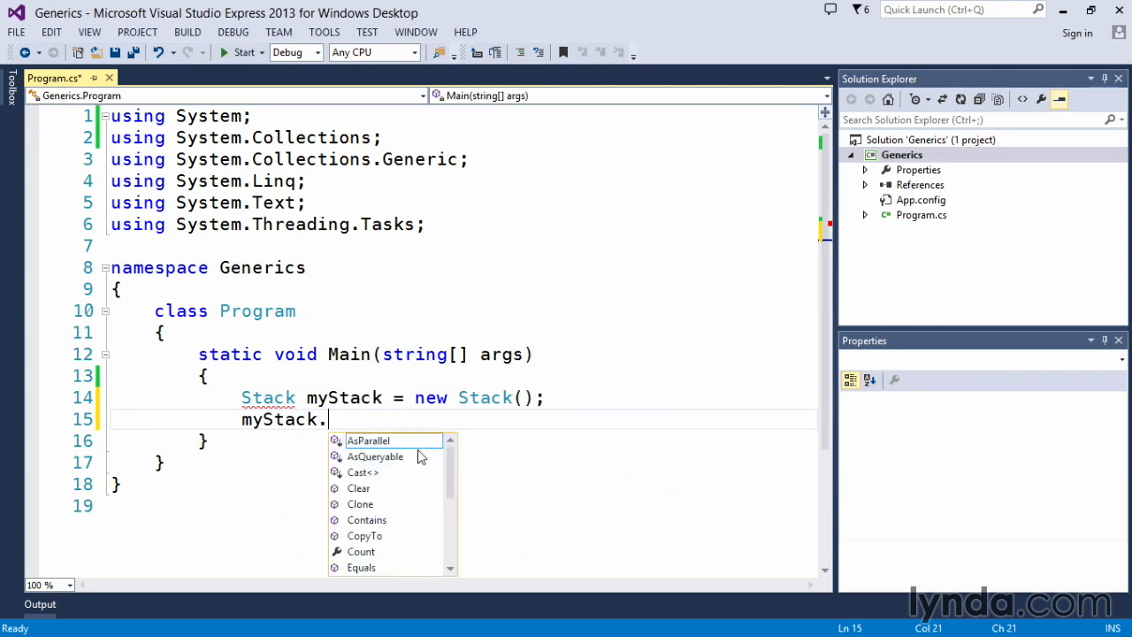
type("Push")
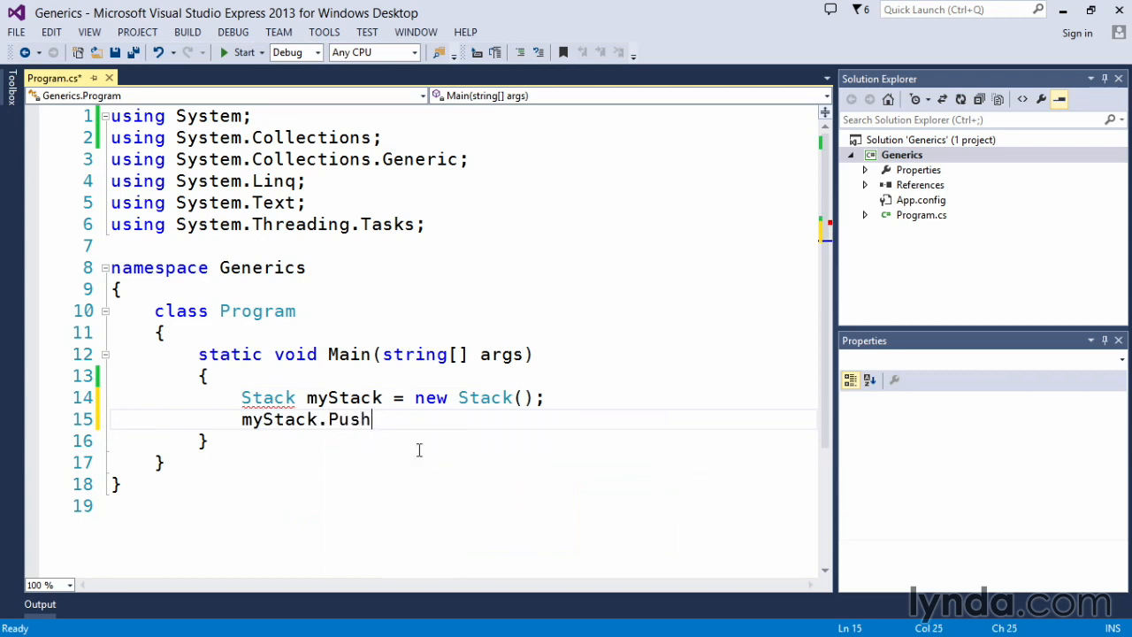
type("(\"")
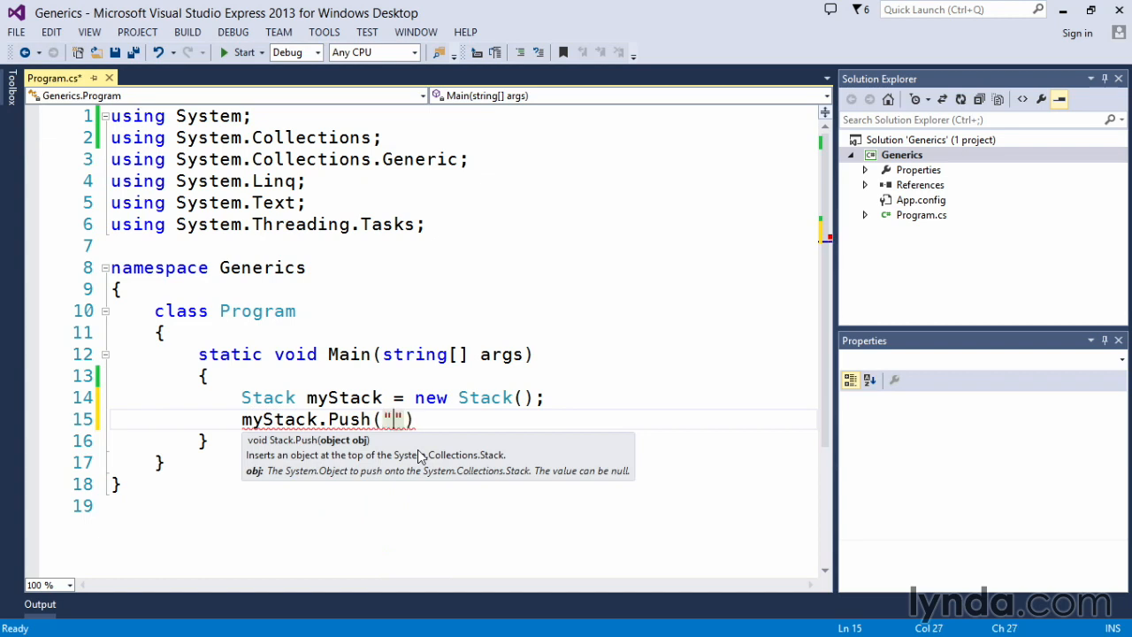
type("a s")
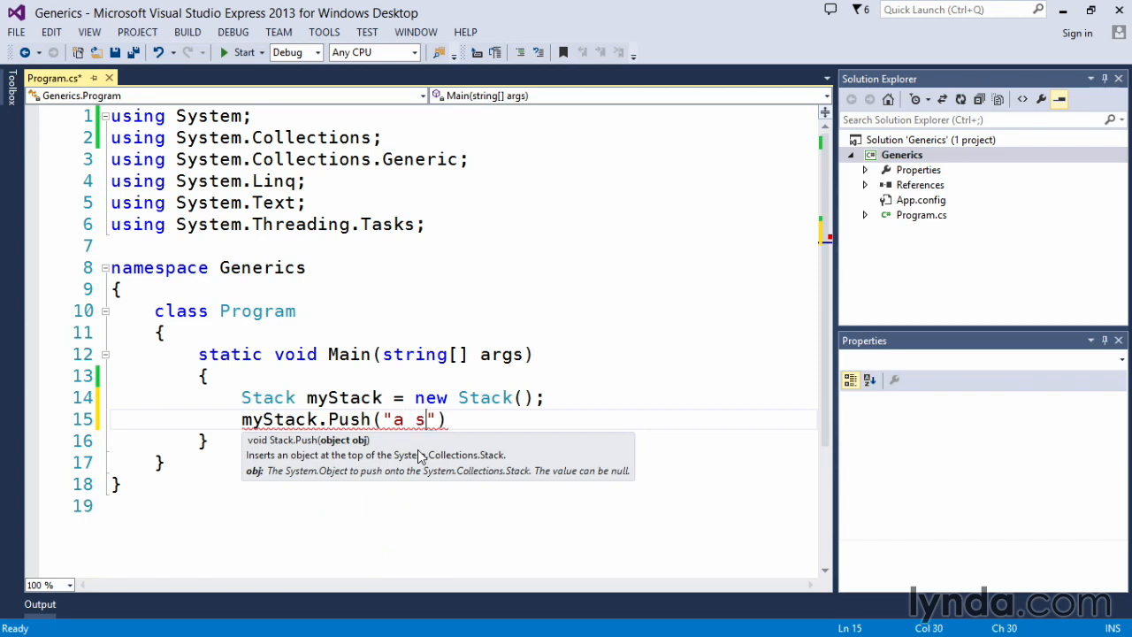
type("tring")
type("m")
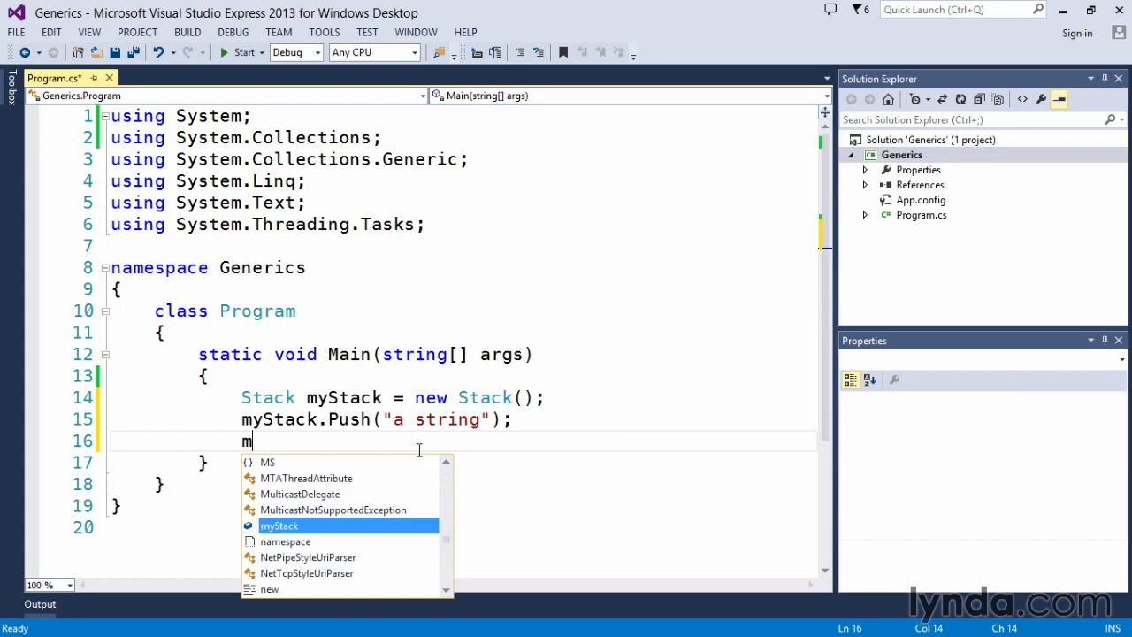
Add 'myStack.Push(34);' and 'myStack.Push(myStack);', then start fresh lines below
type("yStack.pu")
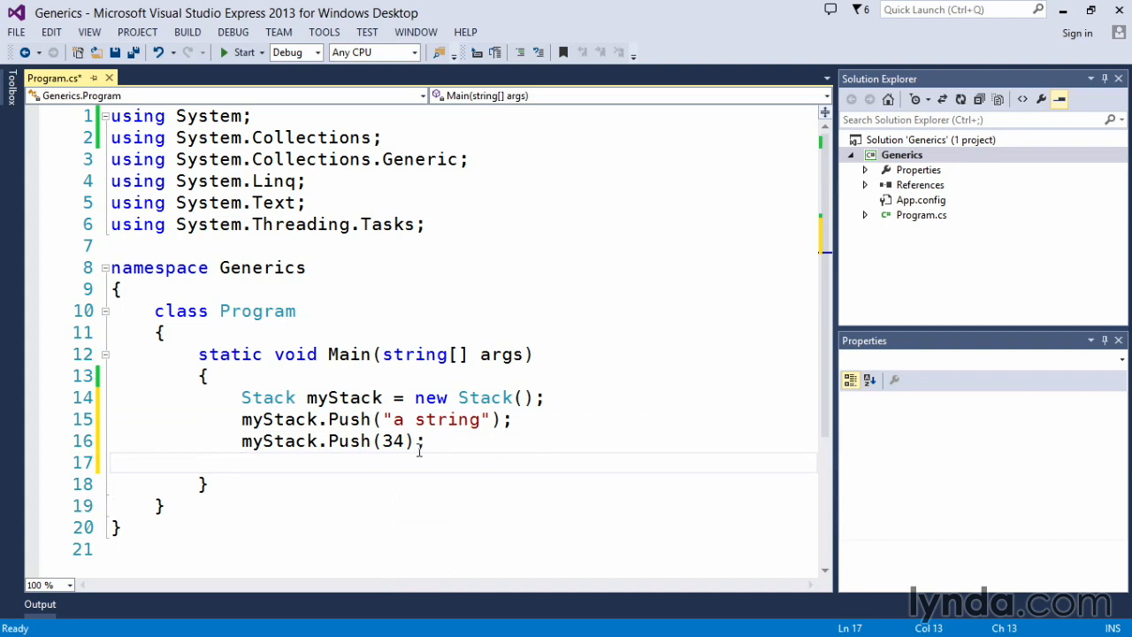
type("m")
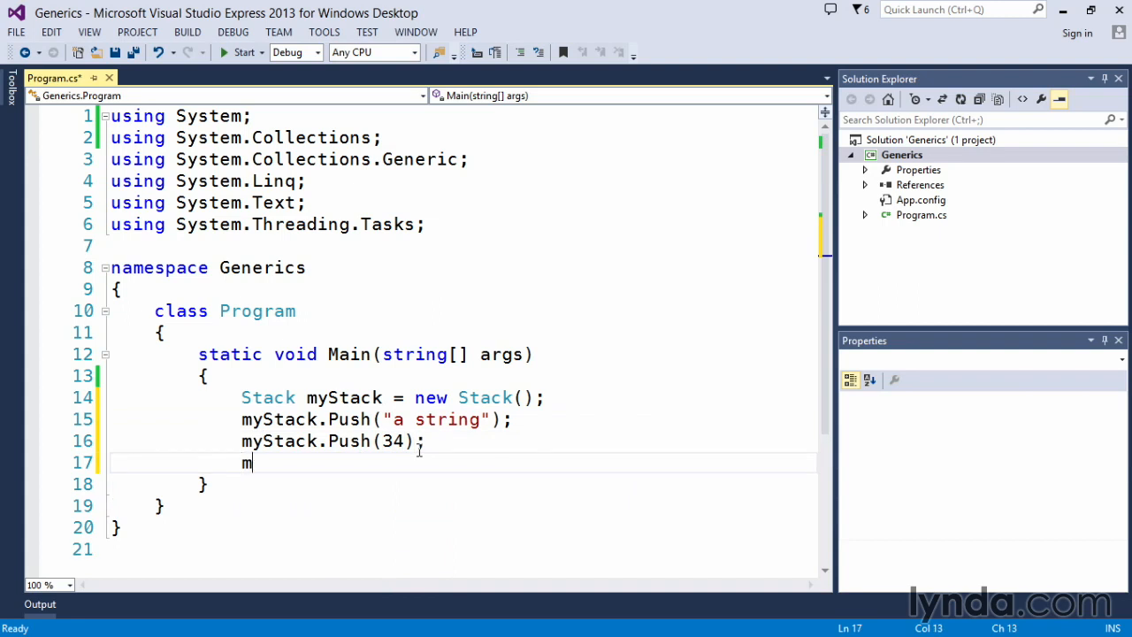
type("yStack")
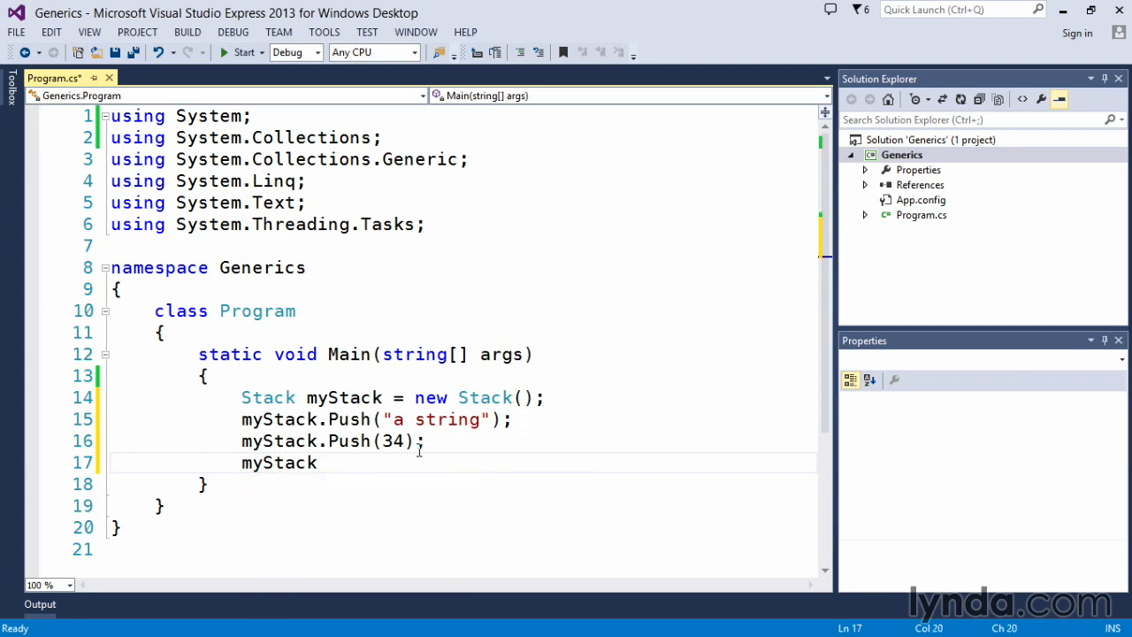
type(".Push(")
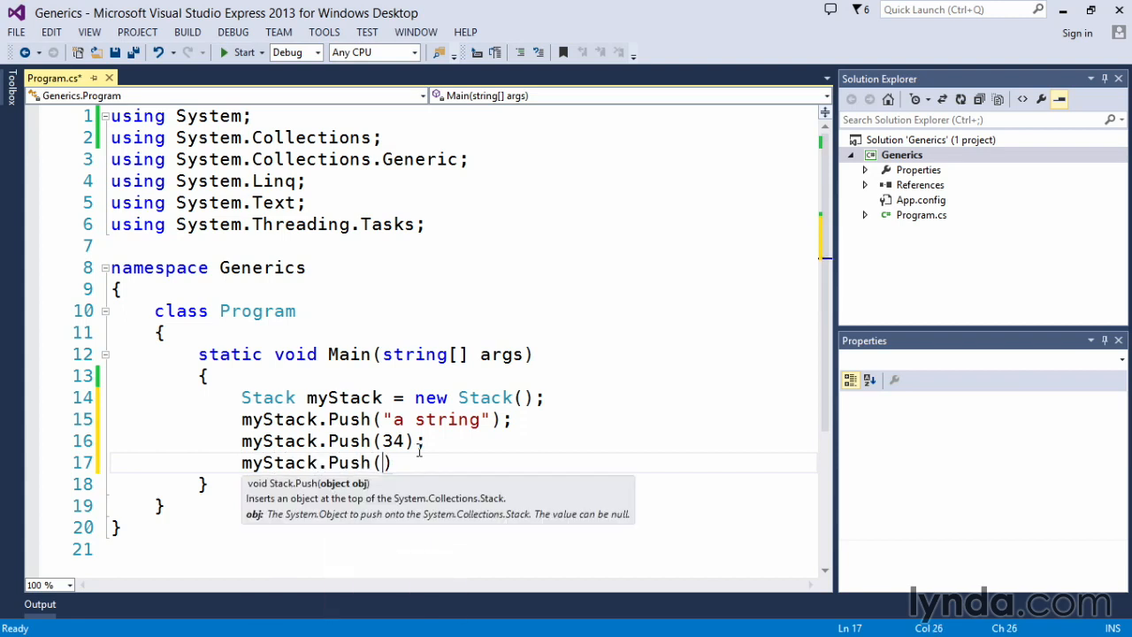
type("Stack")
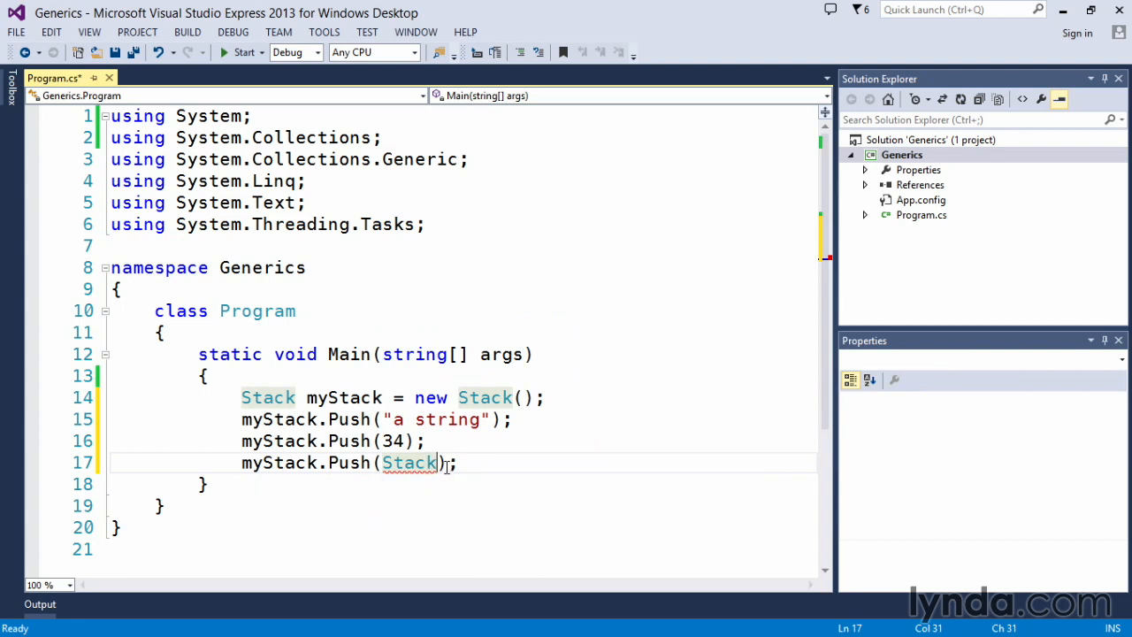
mouse_move(411, 461)
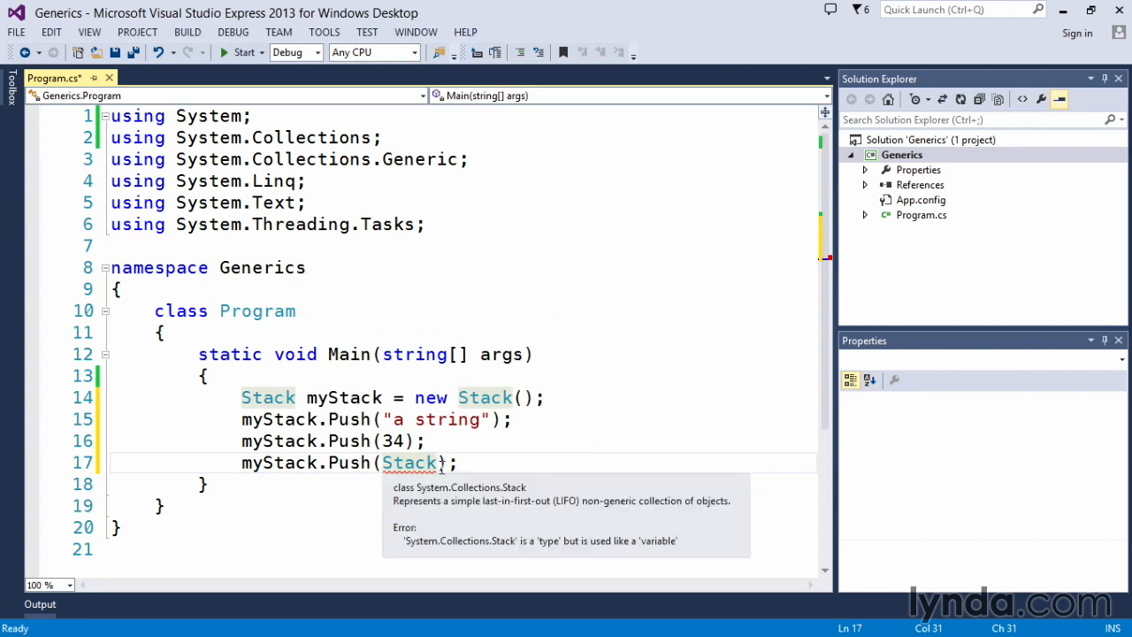
type("my")
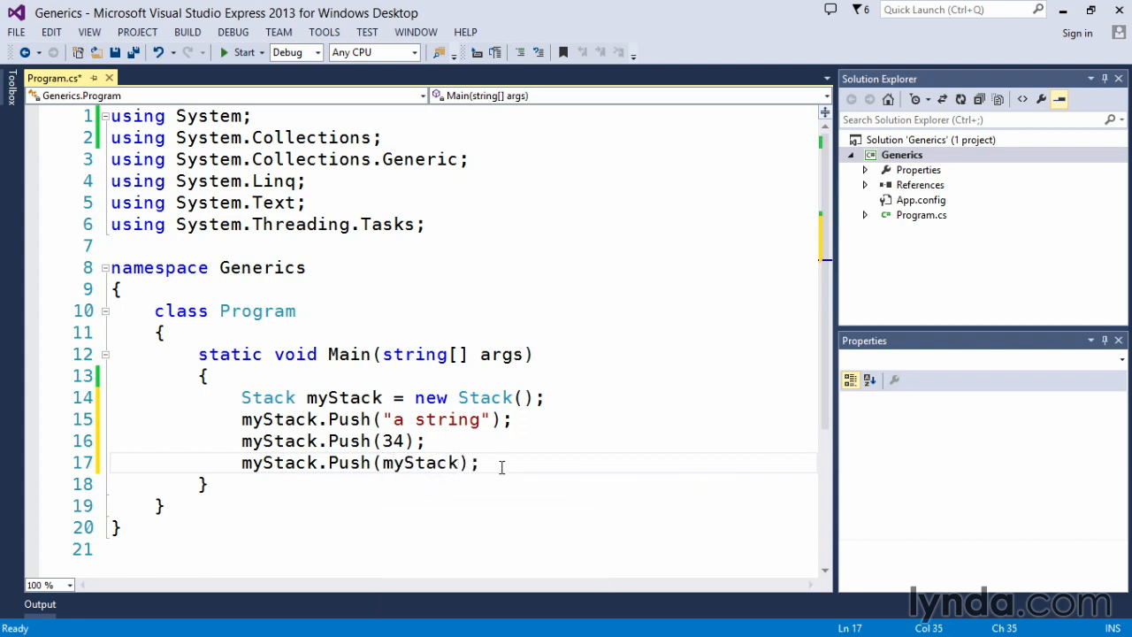
key("Return")
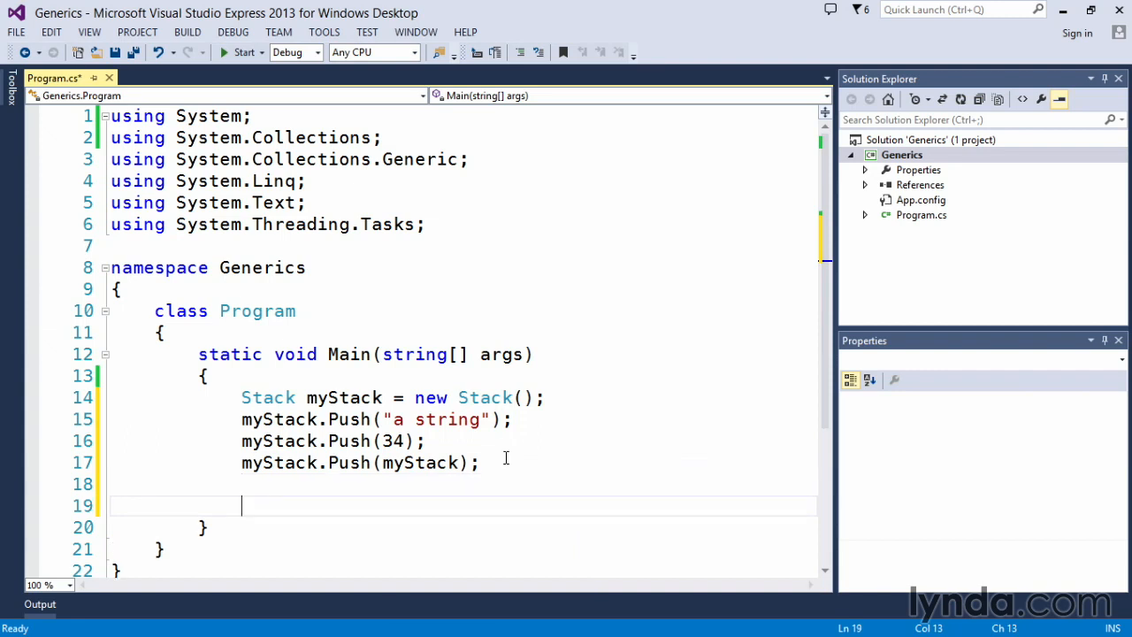
Add a 'myStack.Pop()' call after the pushes
type("m")
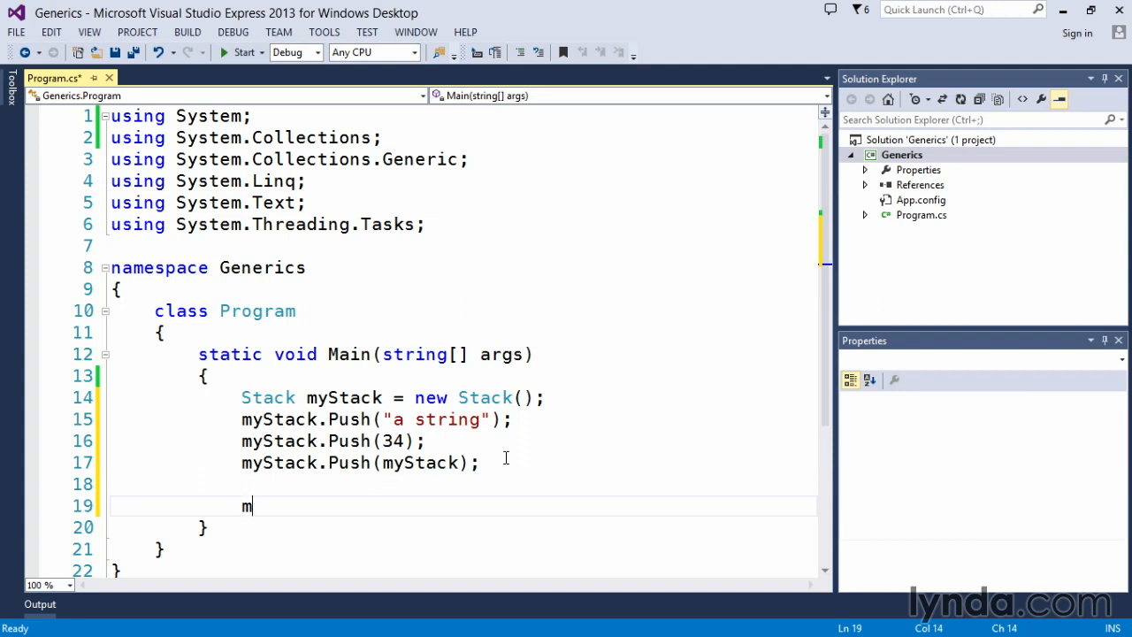
type("yStack")
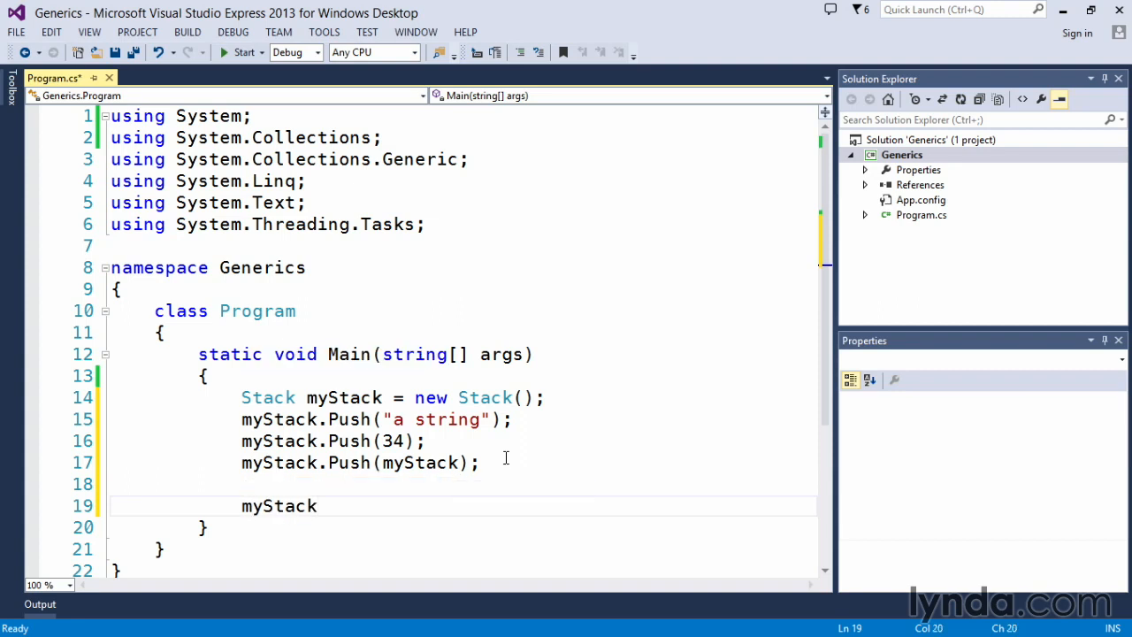
type(".Pop")
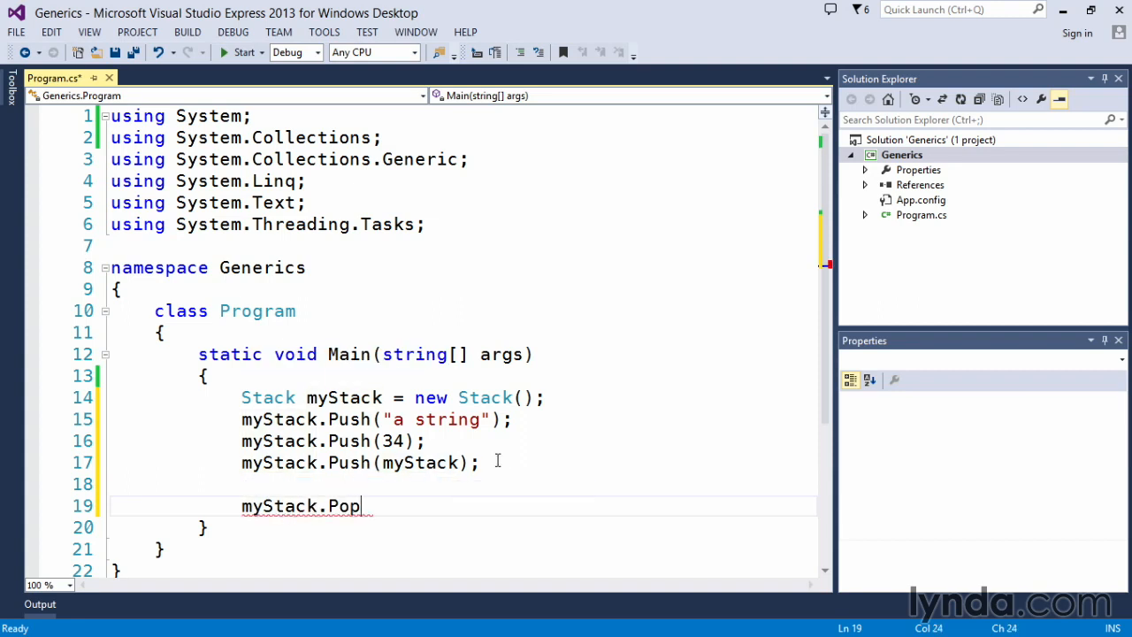
mouse_move(434, 461)
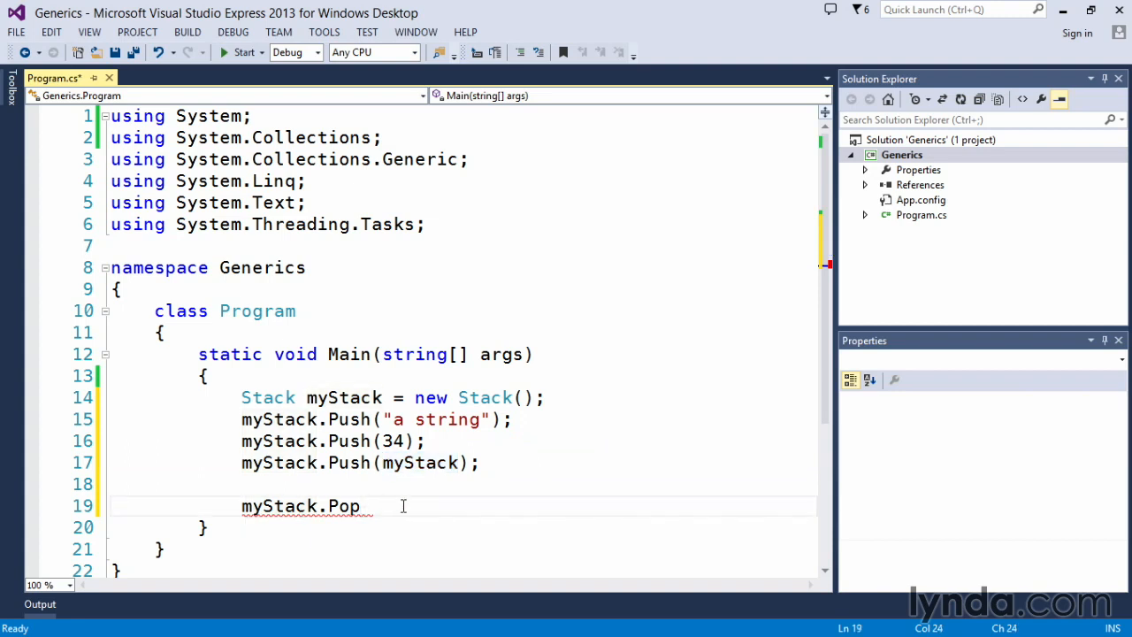
type("()")
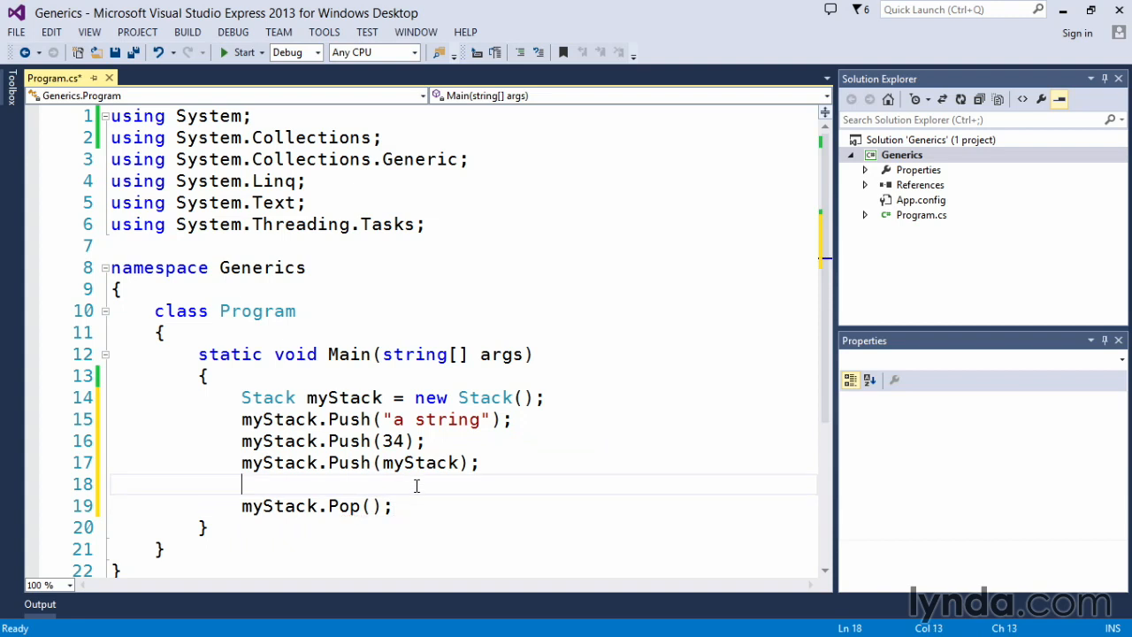
mouse_move(399, 502)
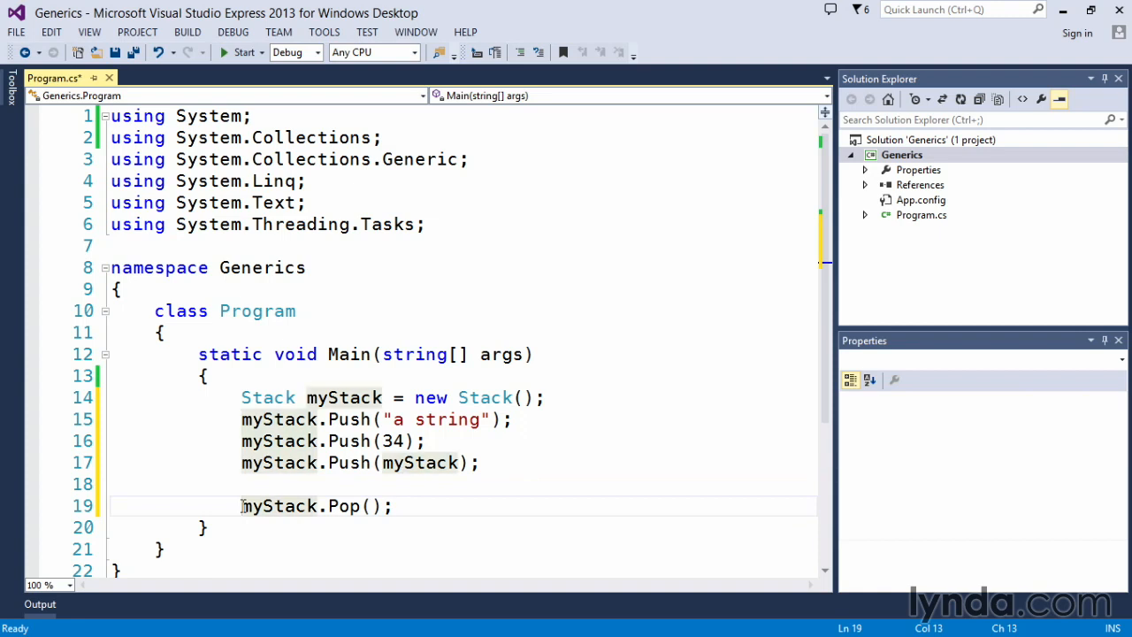
mouse_move(421, 463)
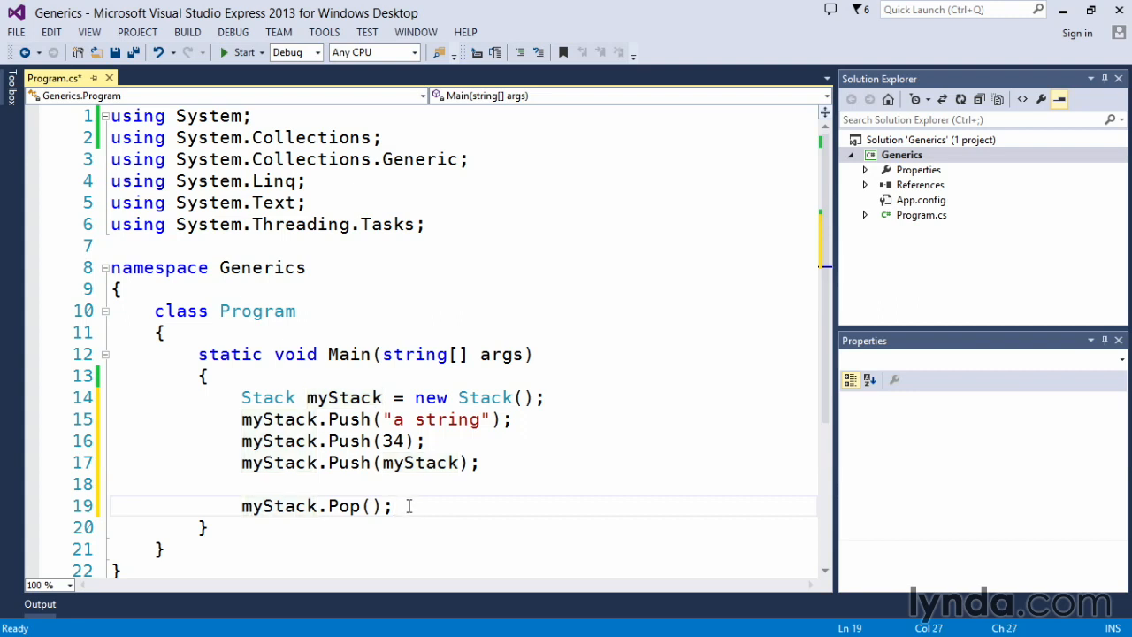
Start a new Stack declaration on the line below the Pop call
key("Return")
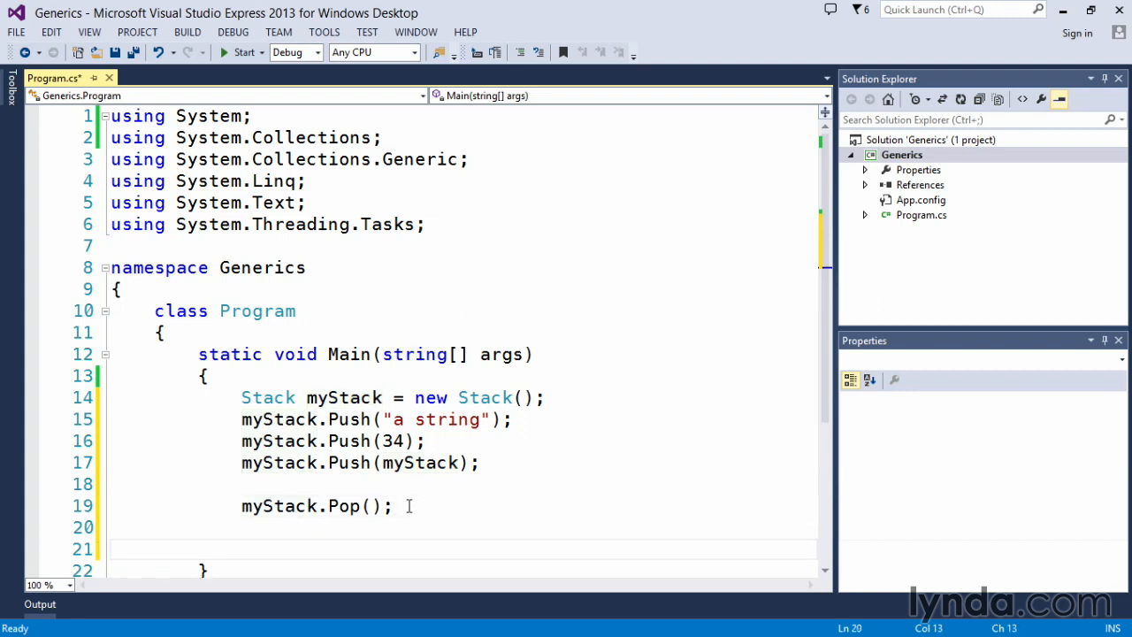
type("St")
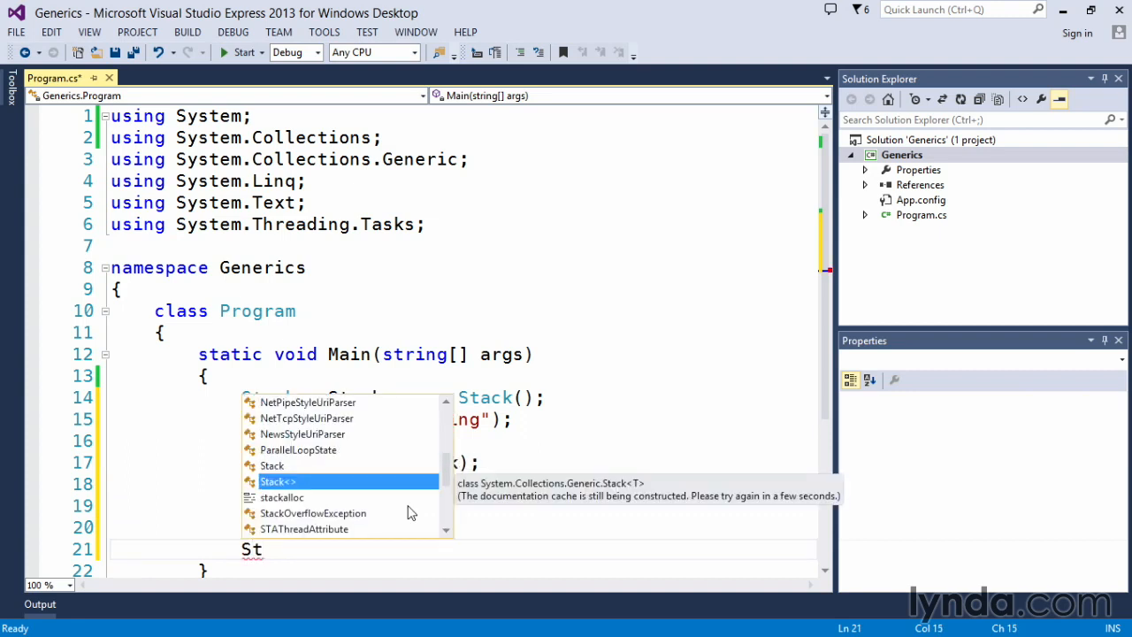
mouse_move(293, 485)
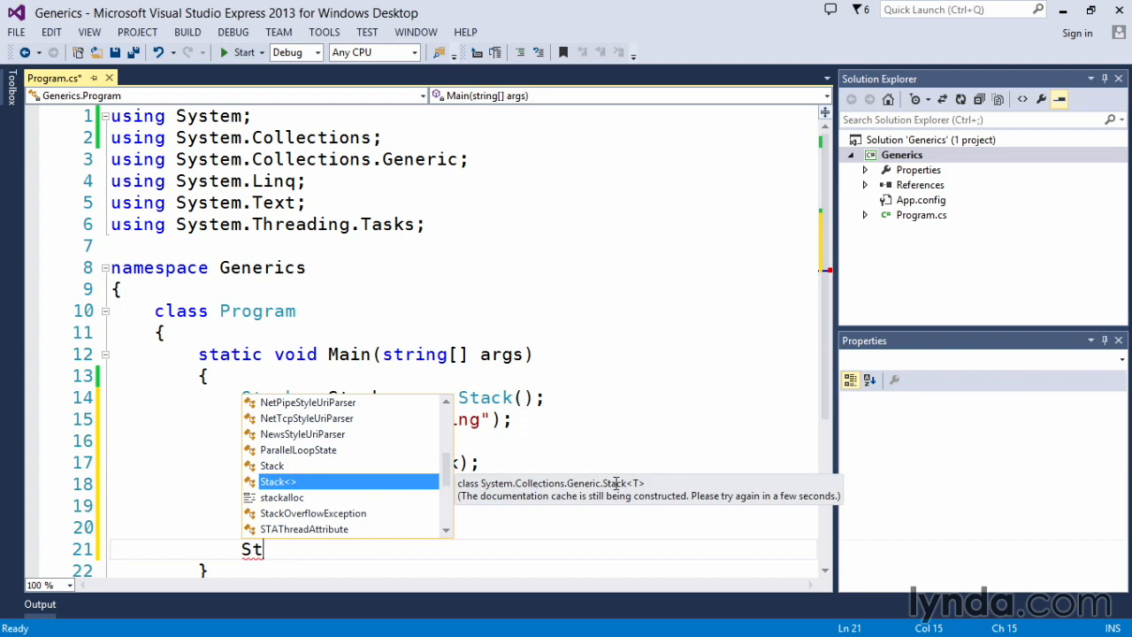
mouse_move(474, 513)
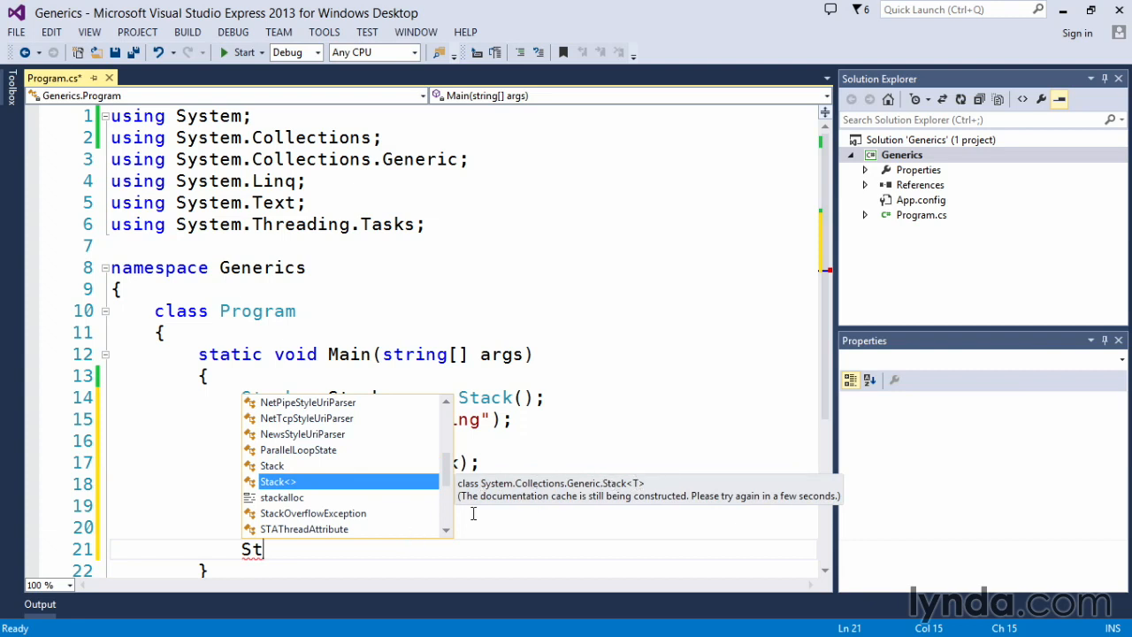
mouse_move(637, 456)
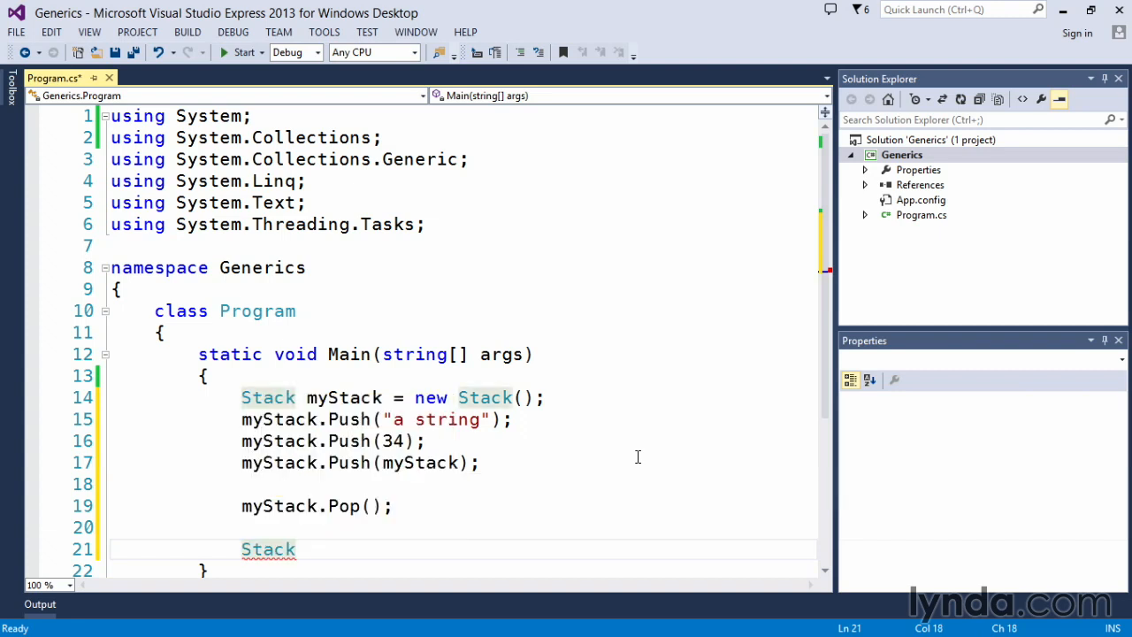
Complete 'Stack<string> strStack = new Stack<string>();' and start a new line below
type("<")
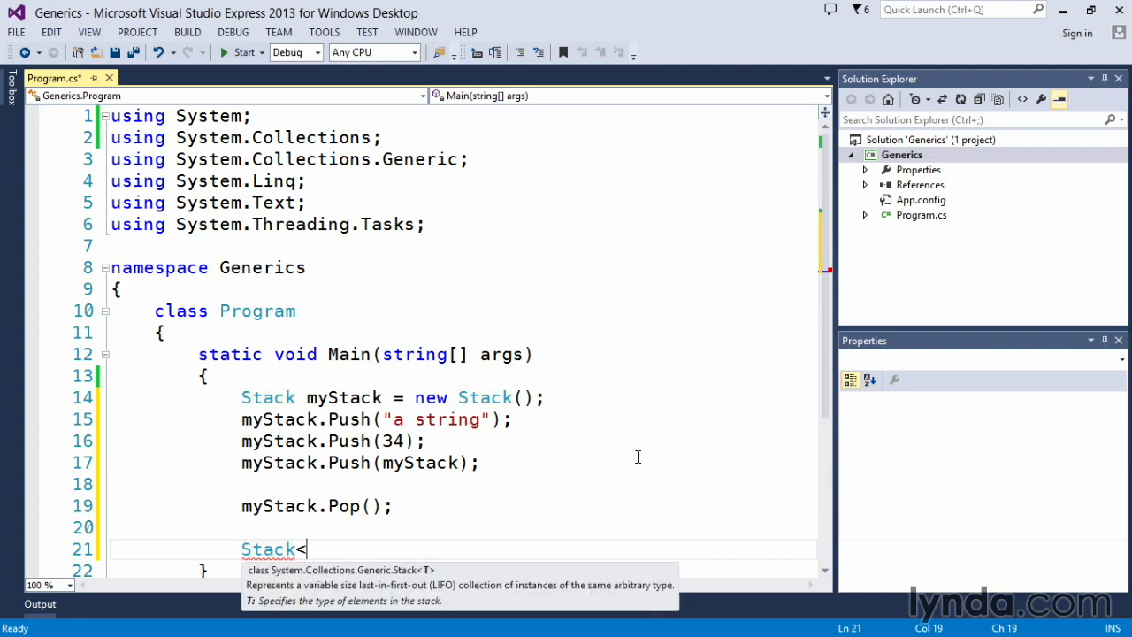
type("<string>")
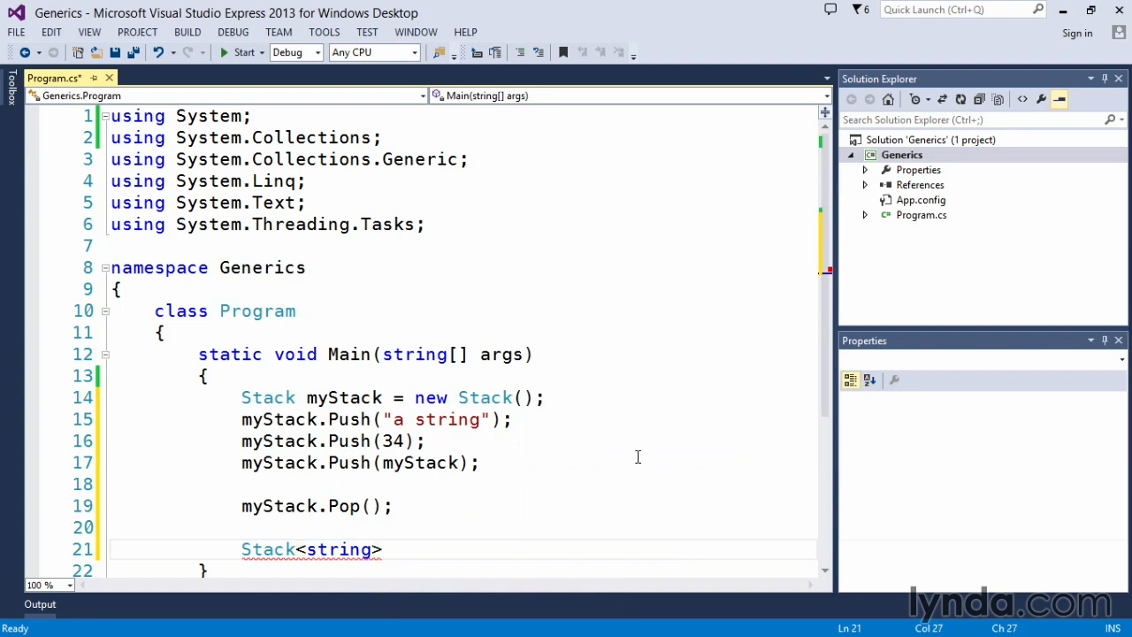
type("str")
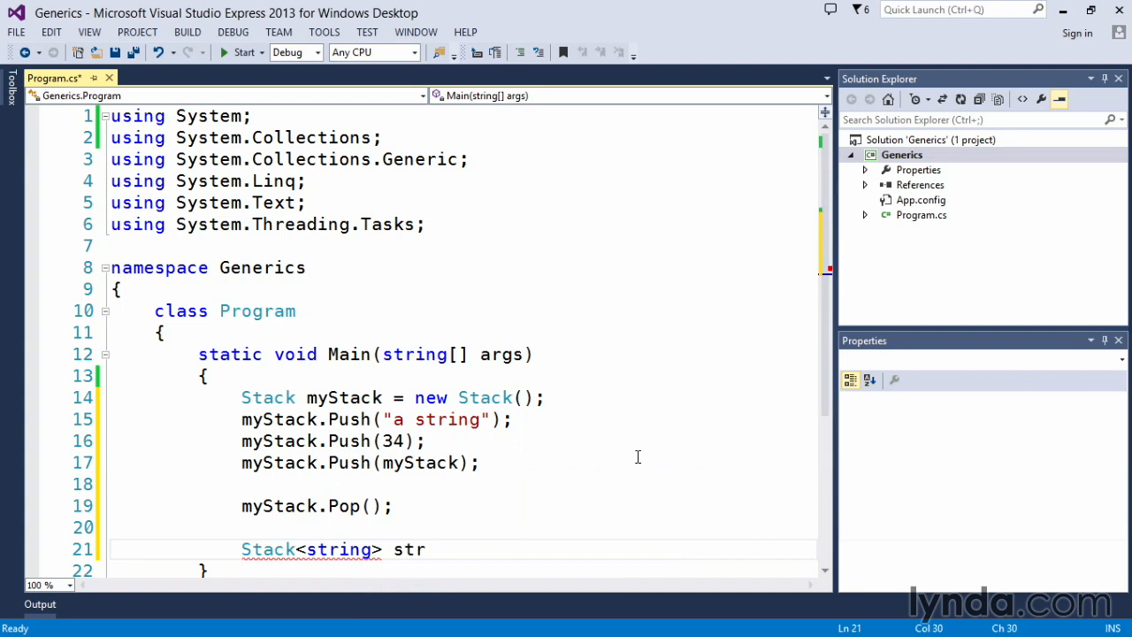
type("Stack = new Stack<string>")
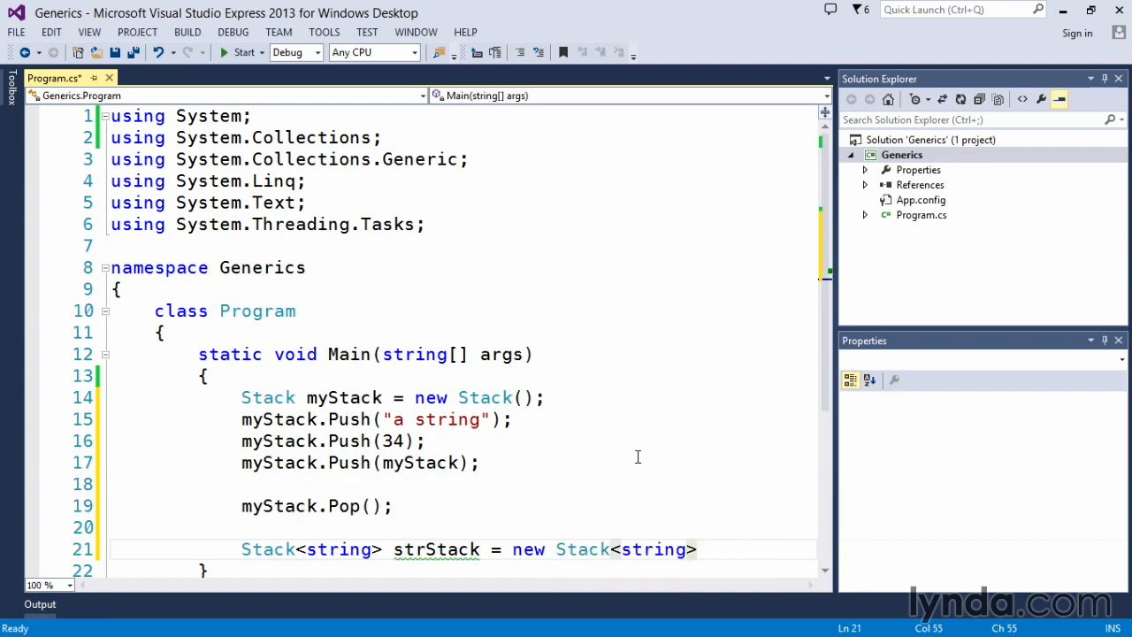
mouse_move(655, 549)
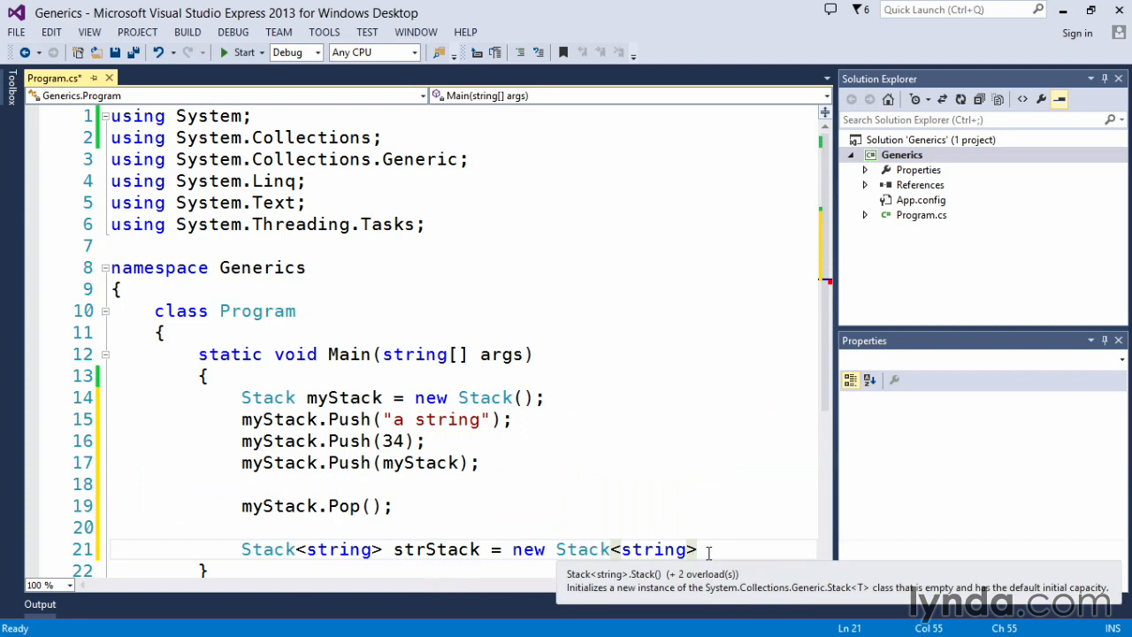
type(";")
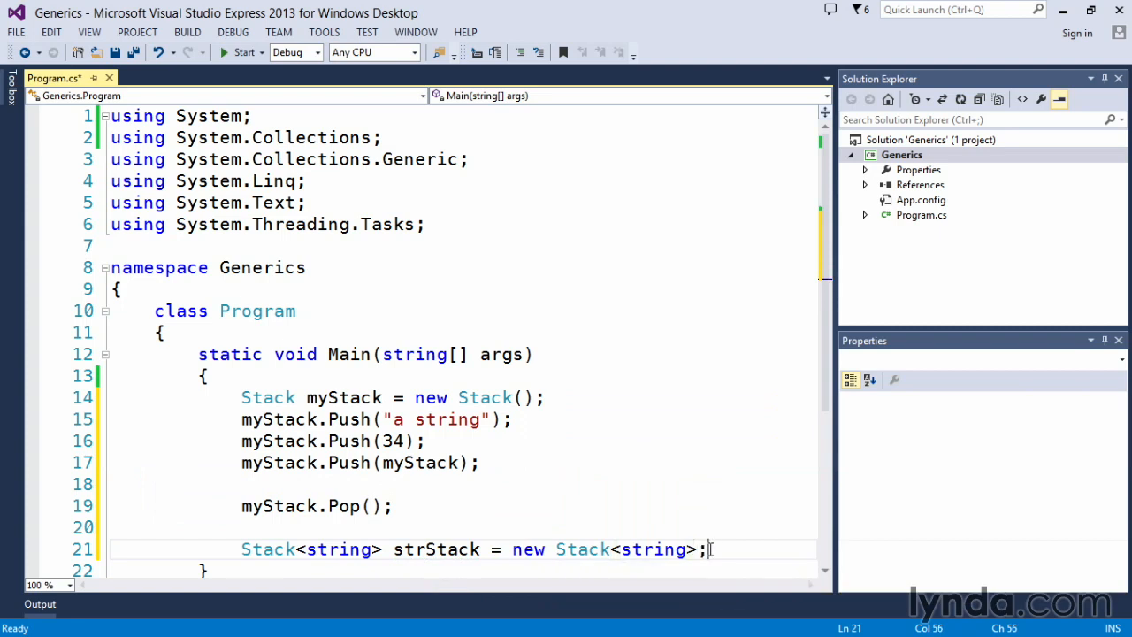
type("()")
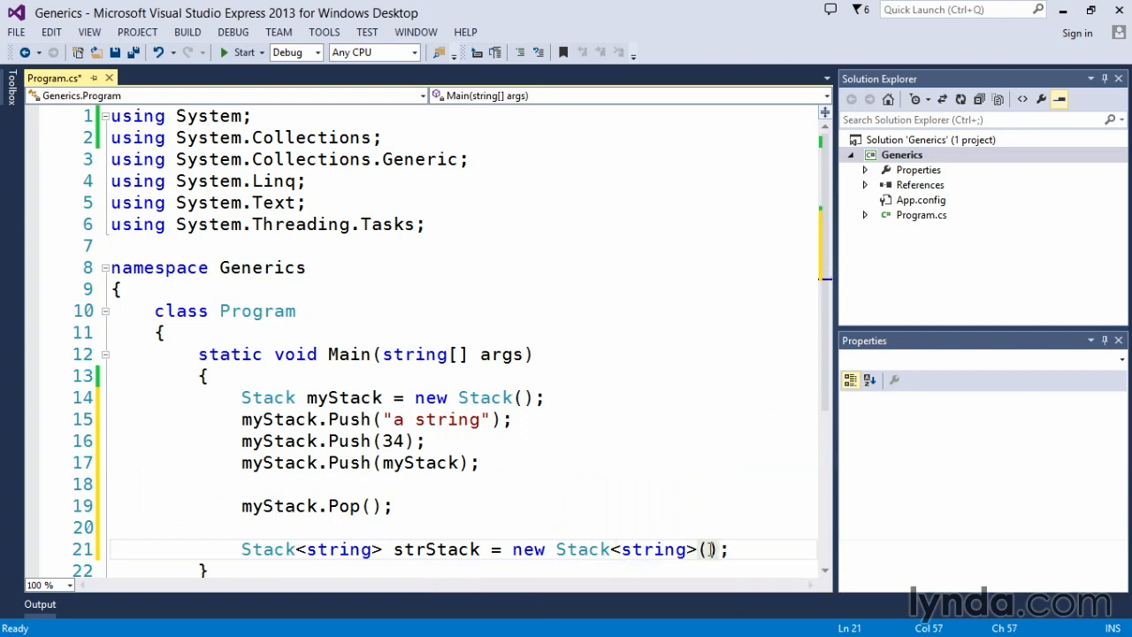
key("enter")
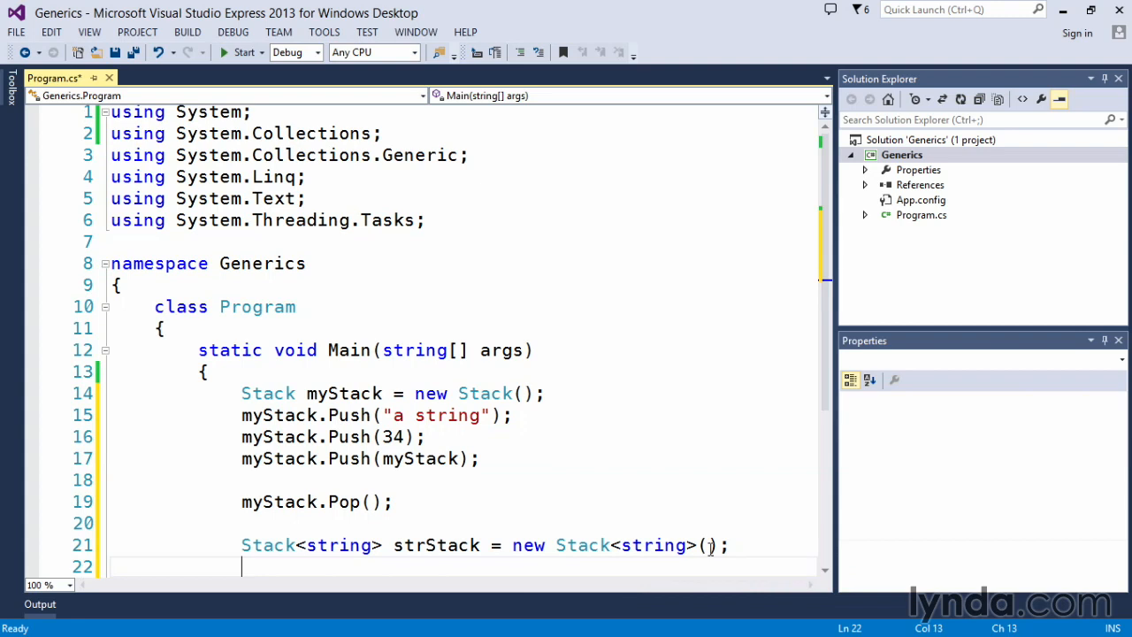
mouse_move(616, 392)
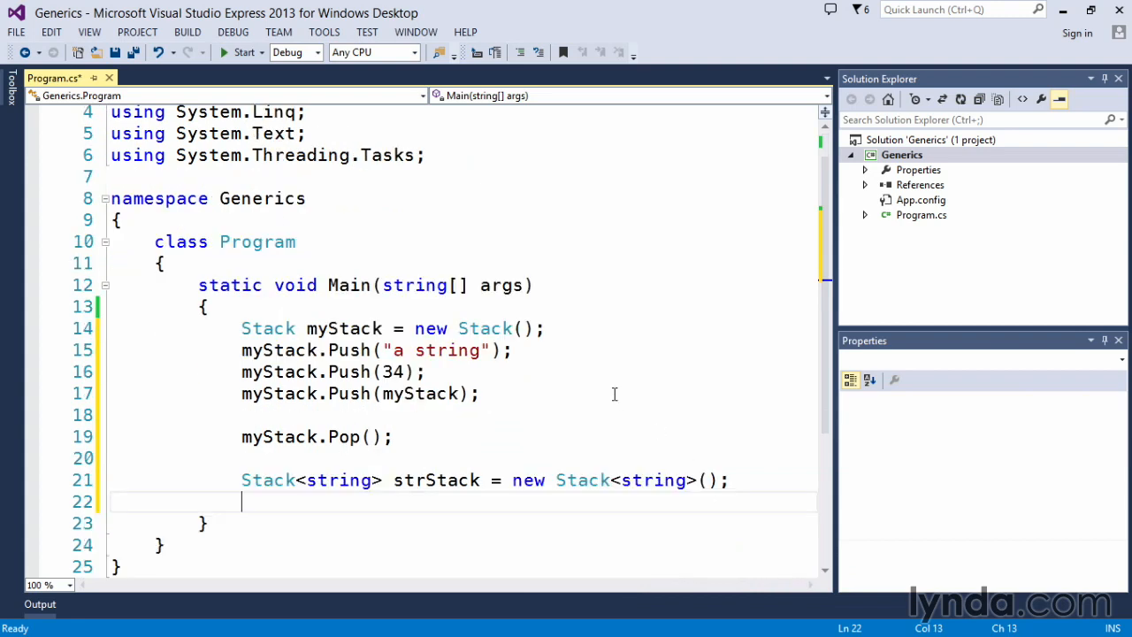
Add 'strStack.Push("a string");' to push a string onto the generic stack
type("strStack")
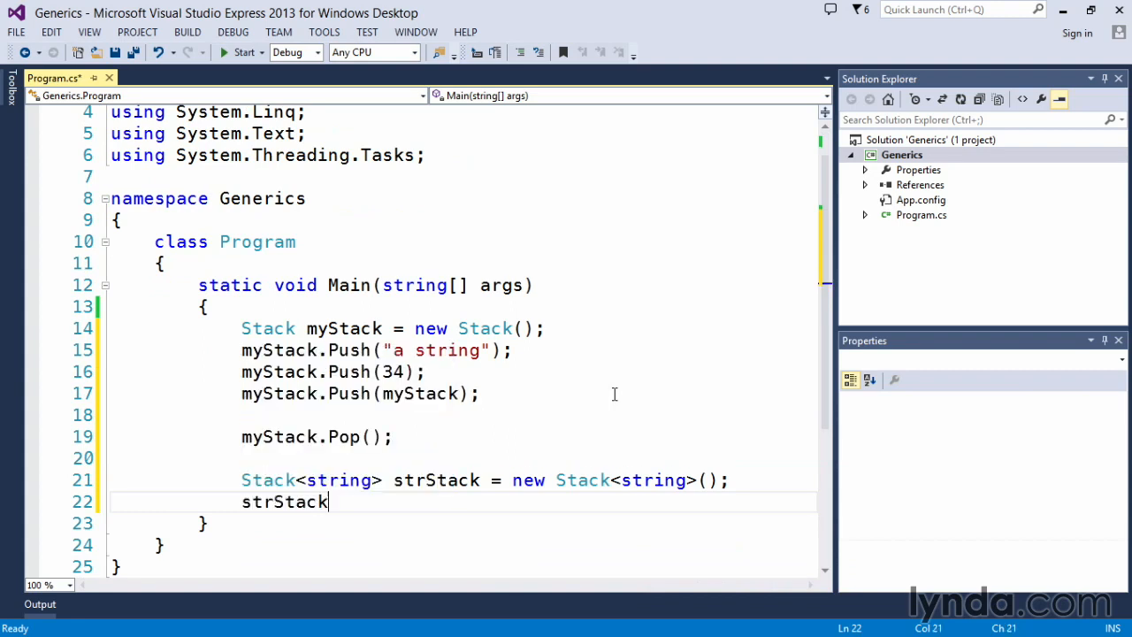
type(".Push")
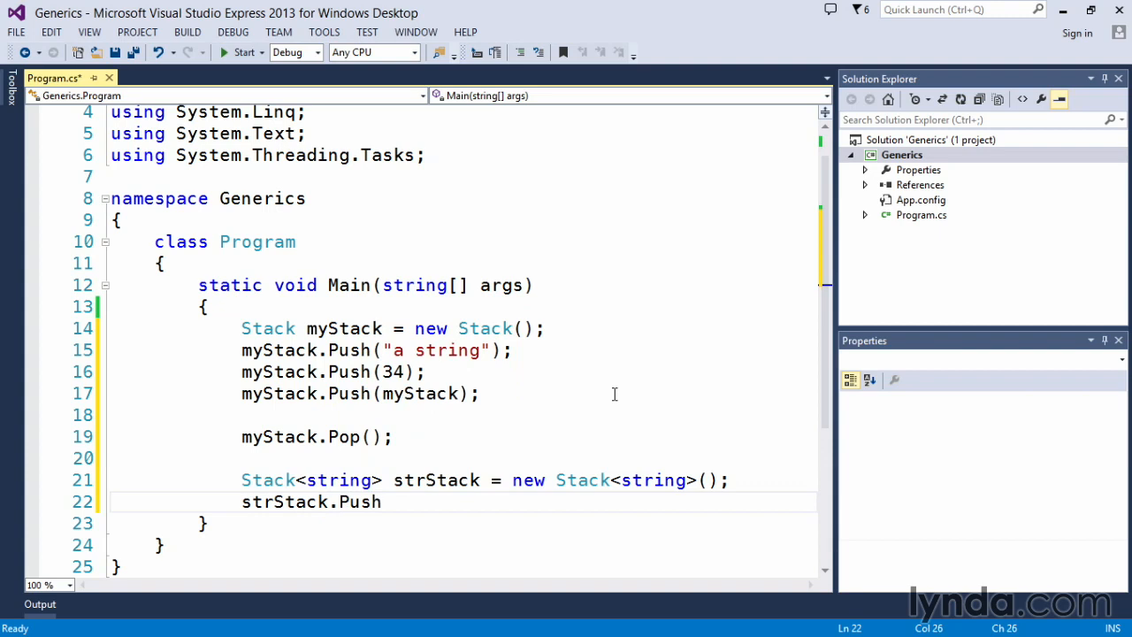
type("(\"\")")
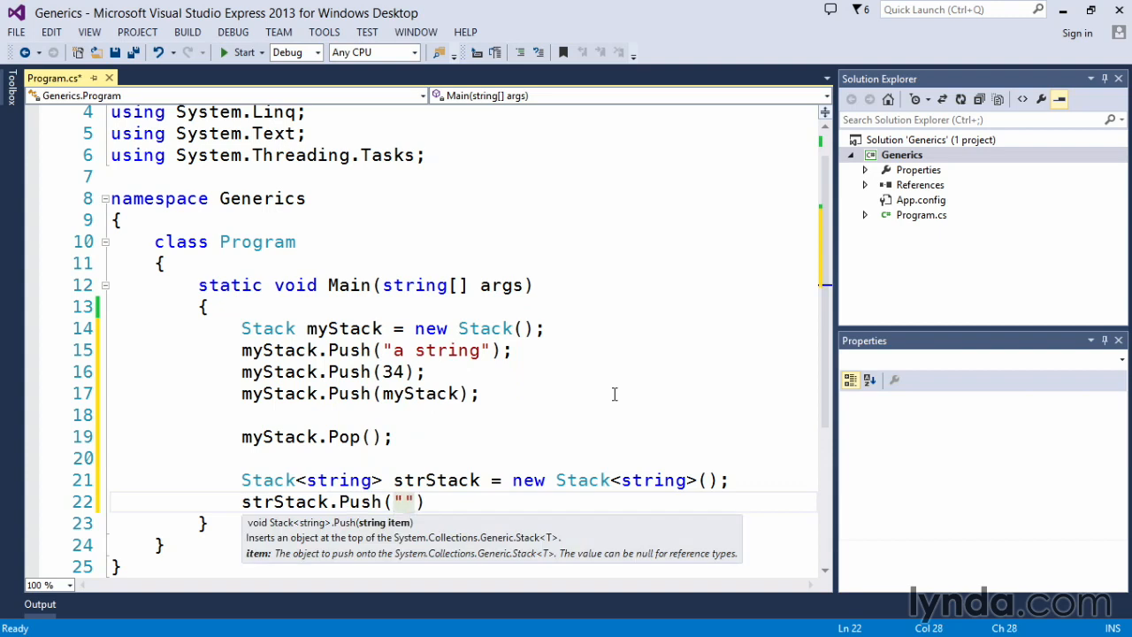
type("a string")
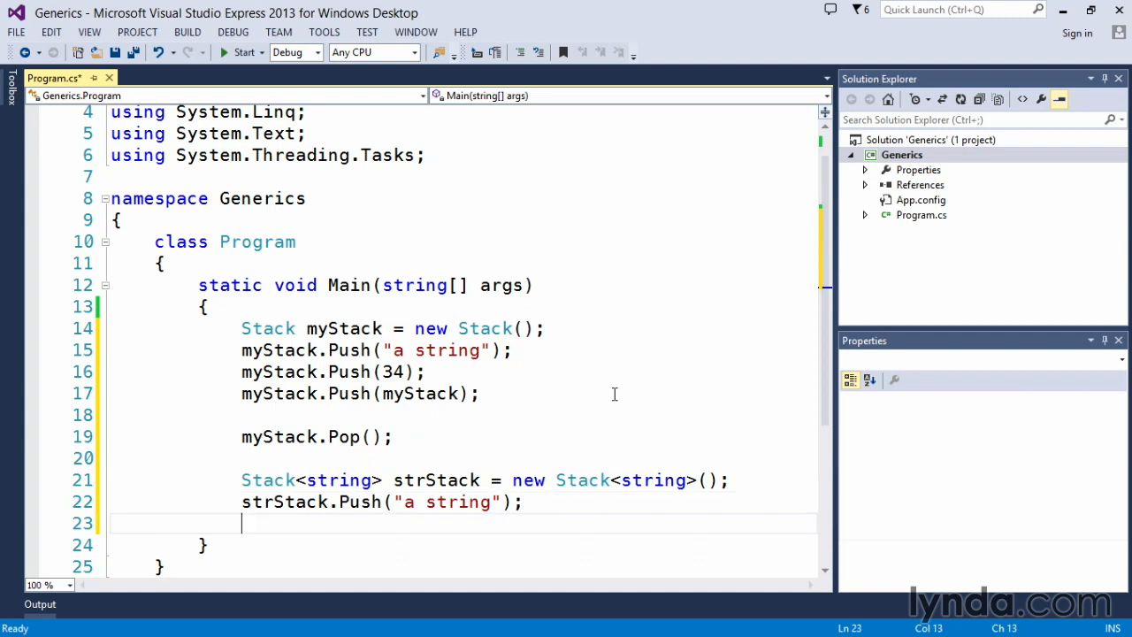
Add 'strStack.Push(34);', which is flagged as an invalid argument
type("strStack.Push")
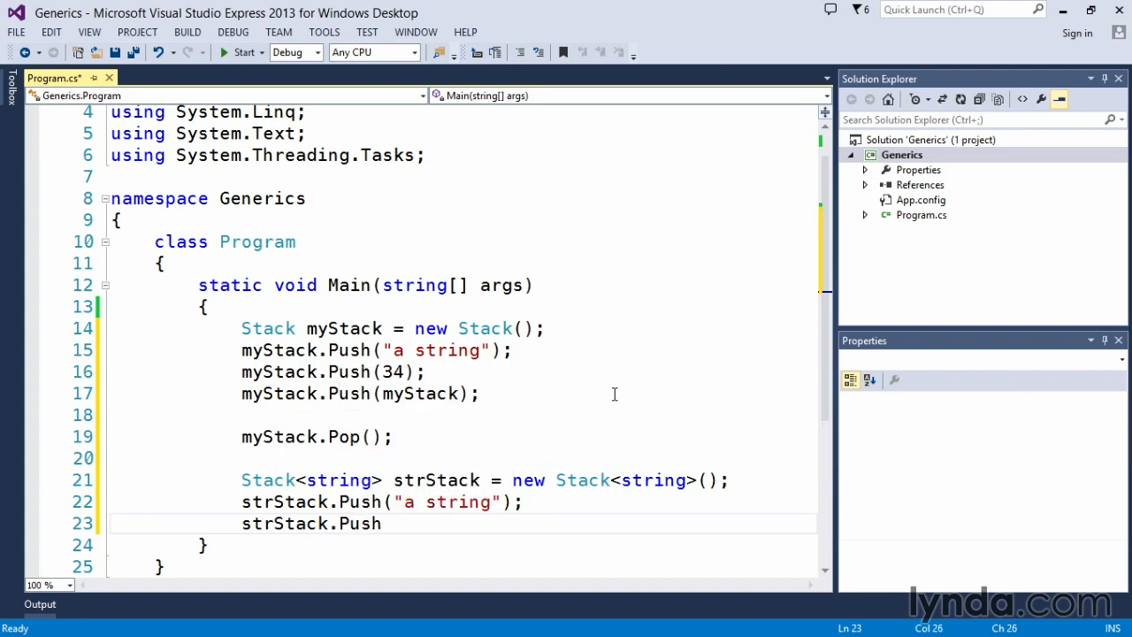
type("(34")
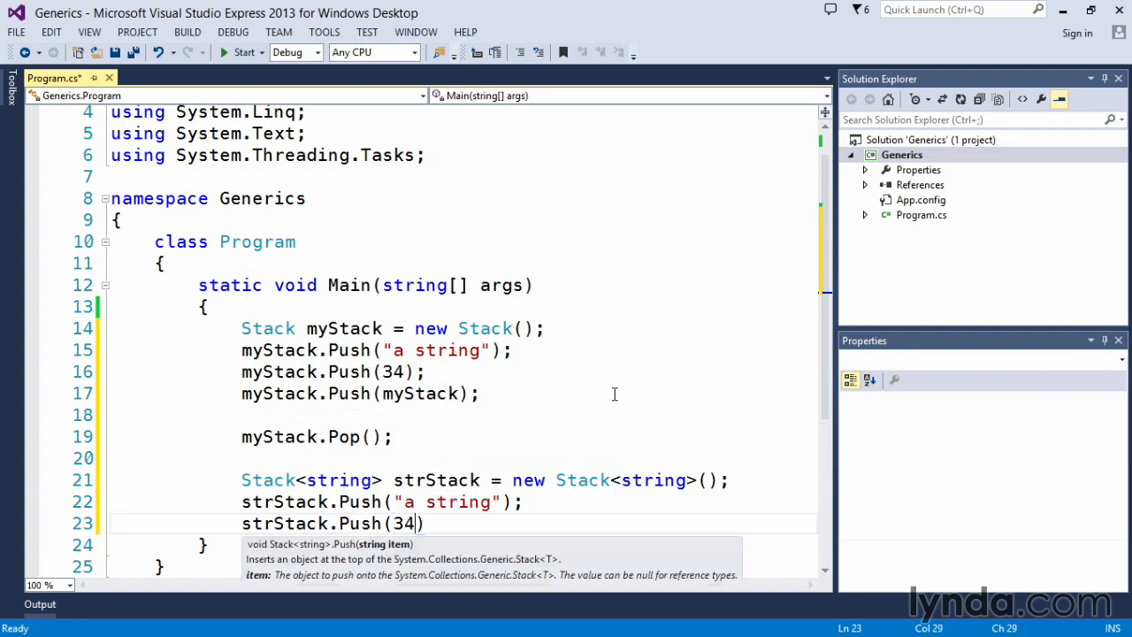
type(");")
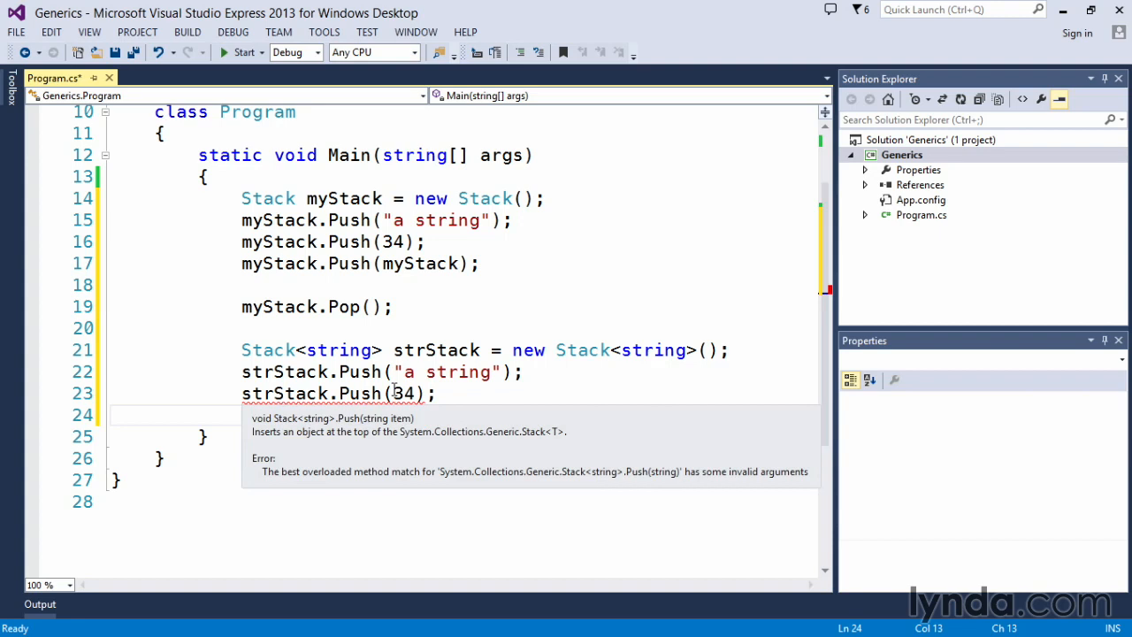
mouse_move(343, 350)
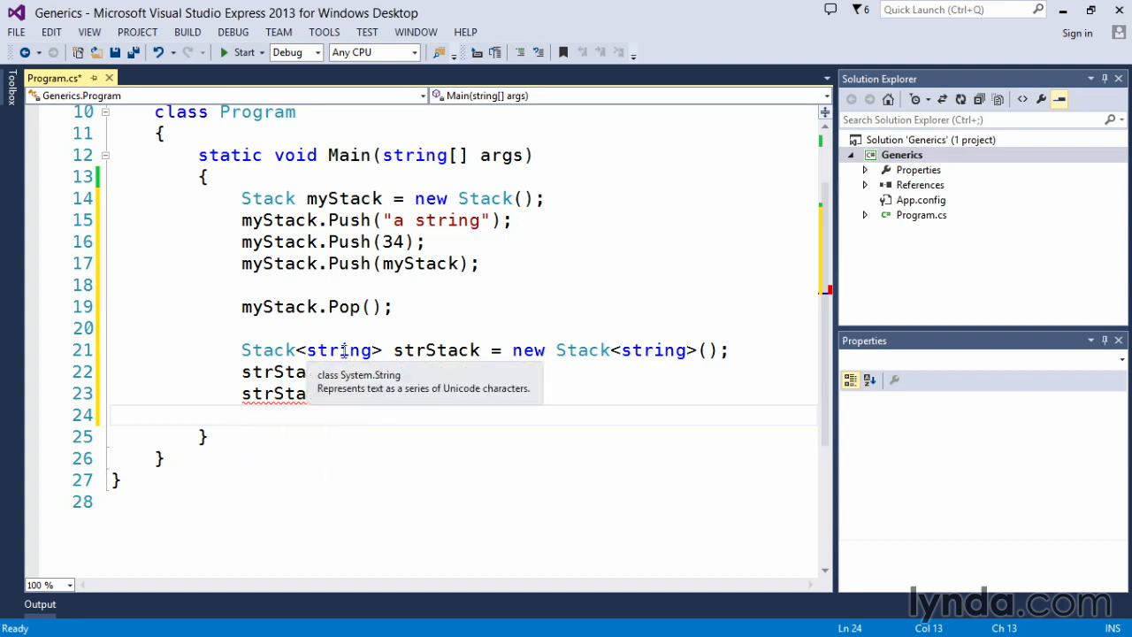
mouse_move(386, 351)
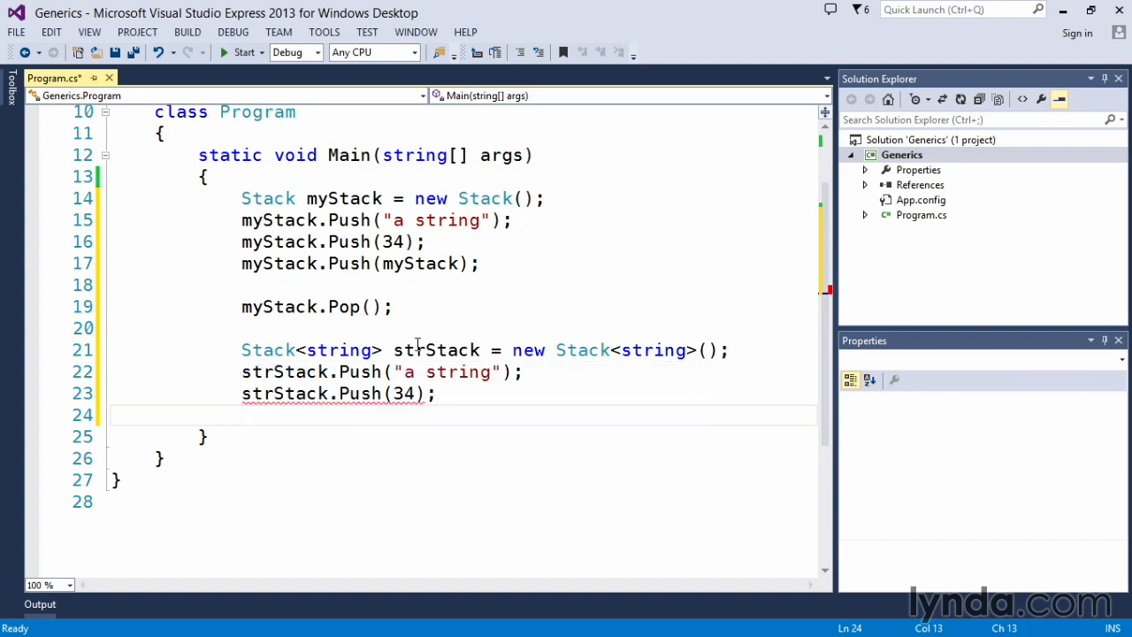
mouse_move(478, 290)
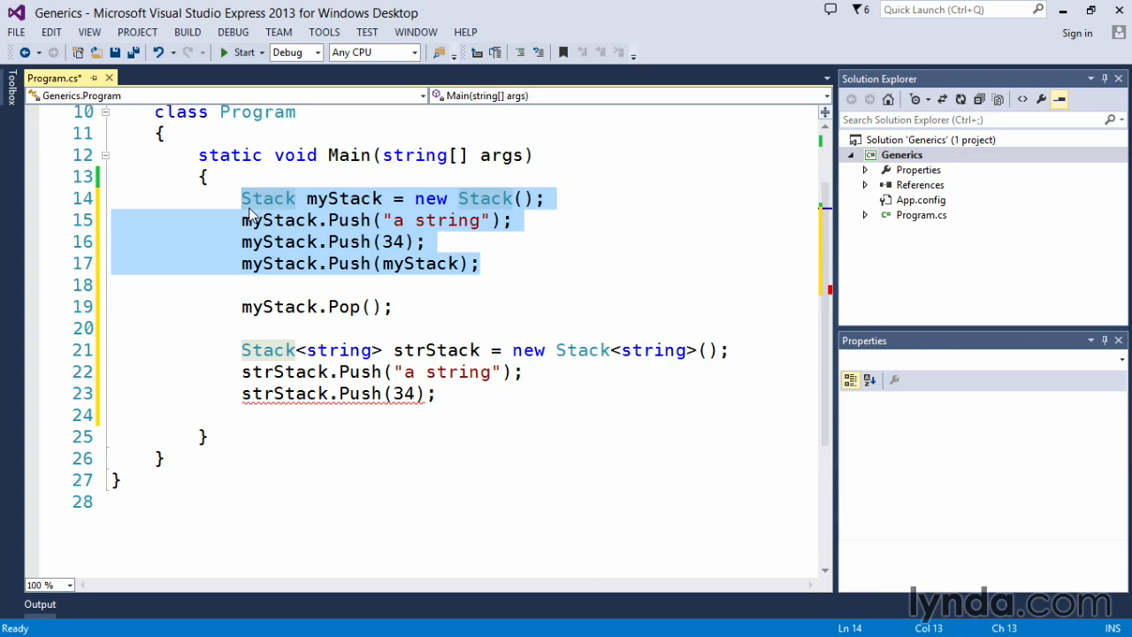
mouse_move(474, 281)
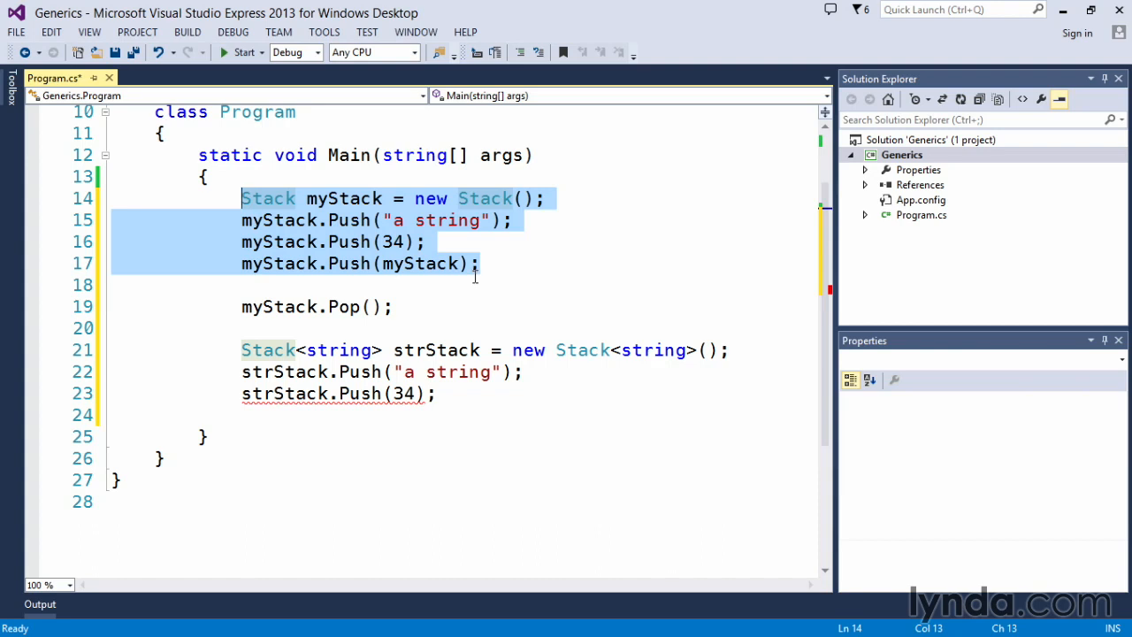
mouse_move(507, 304)
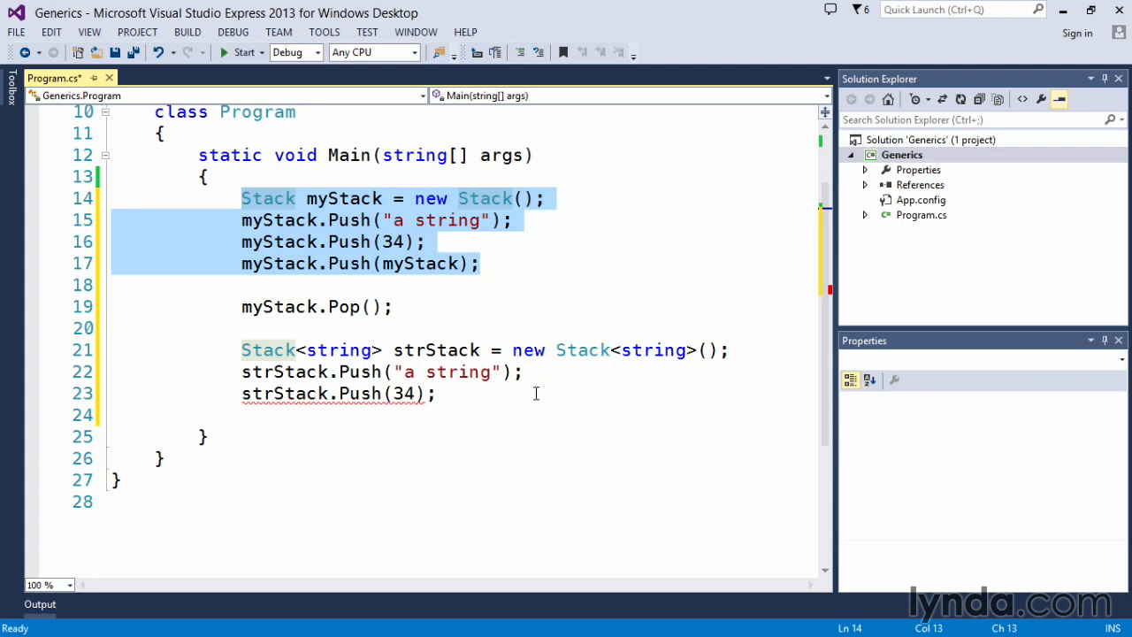
mouse_move(410, 393)
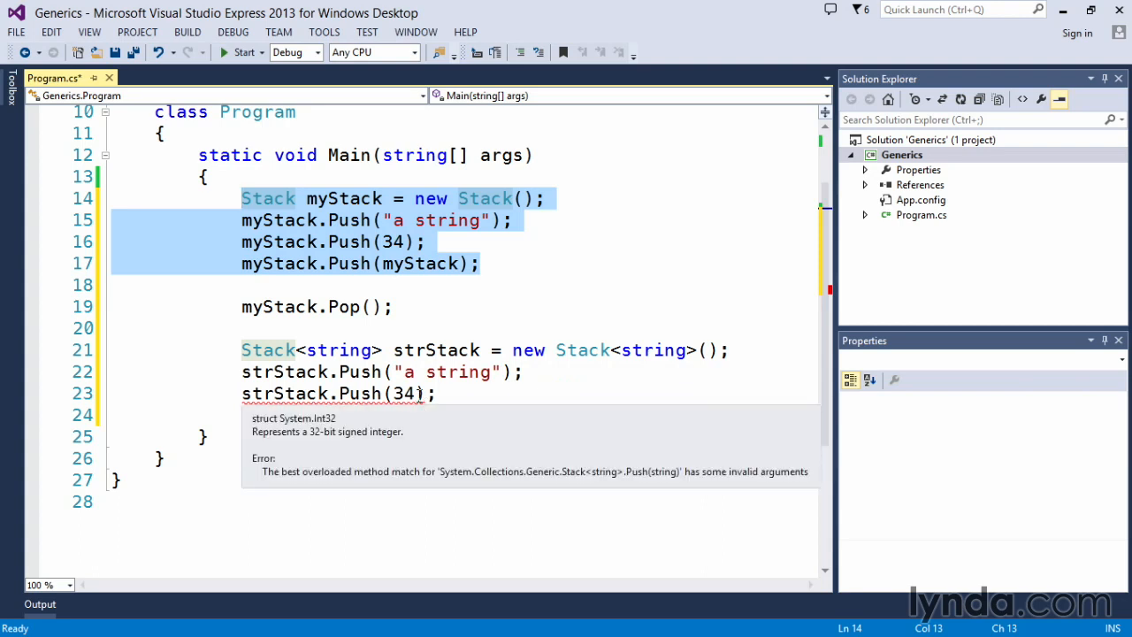
Remove the erroneous 'strStack.Push(34);' line, keeping only the string push
left_click(435, 393)
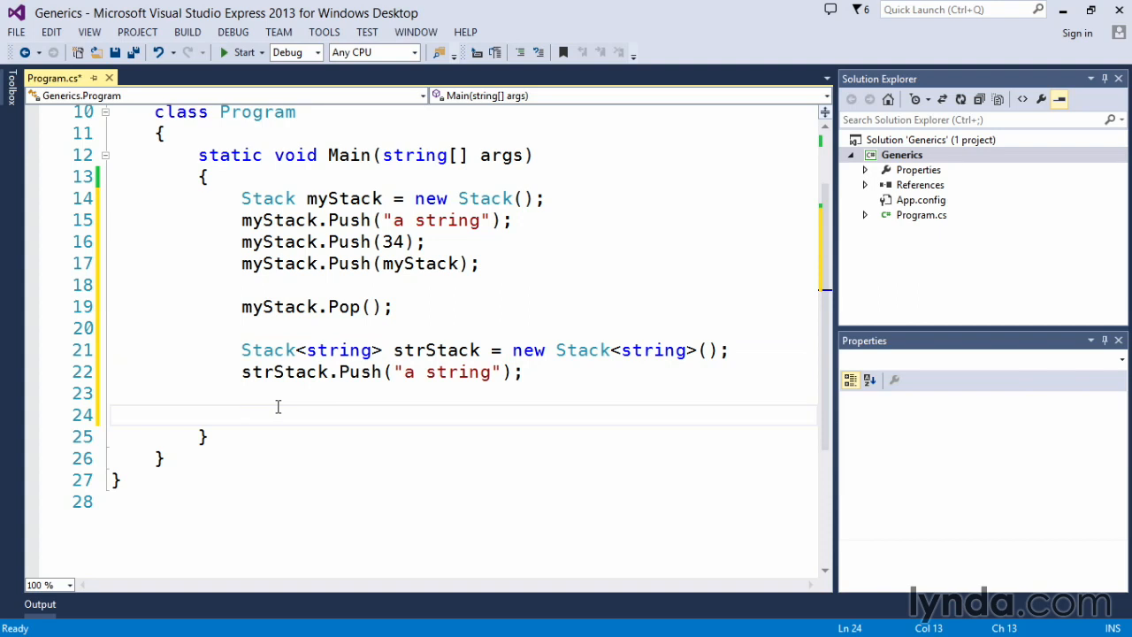
left_click(241, 414)
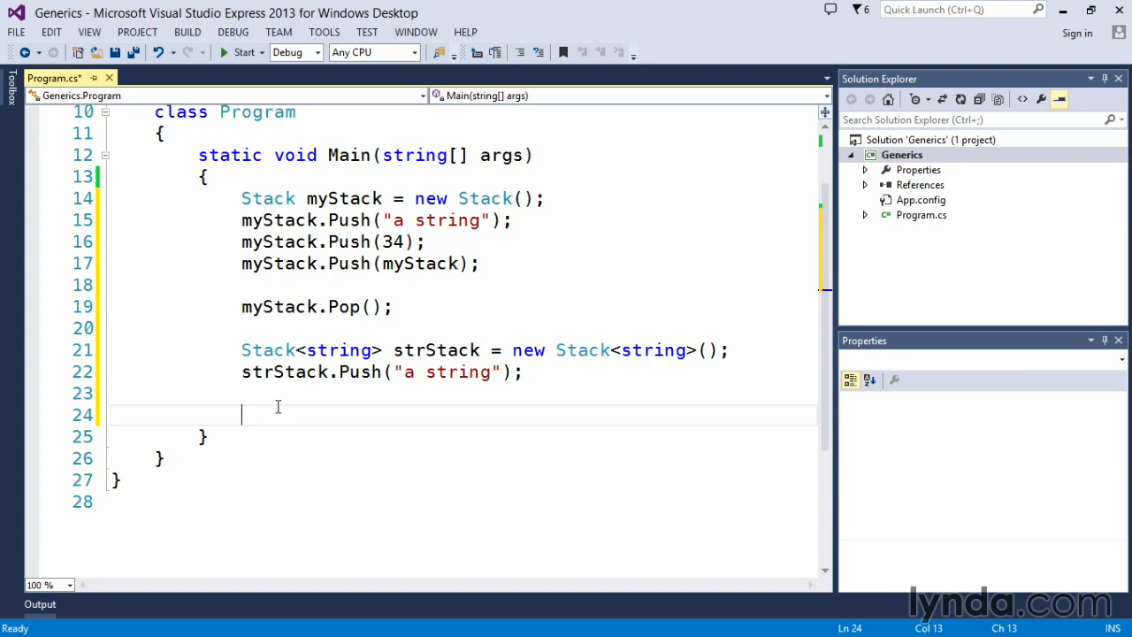